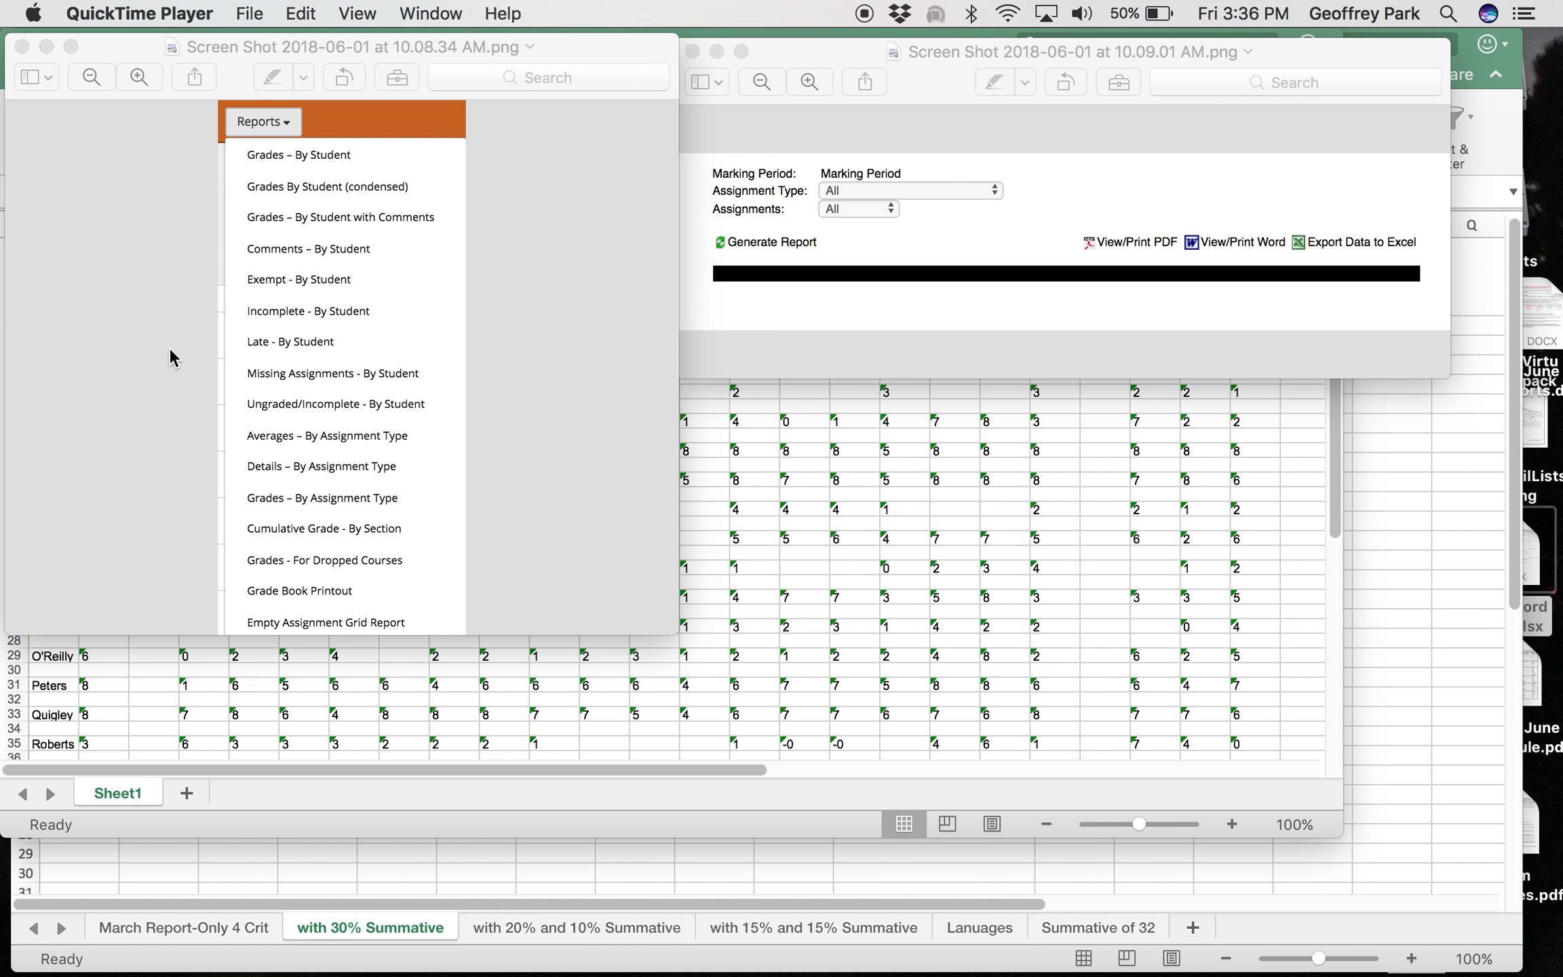
mouse_move(697, 550)
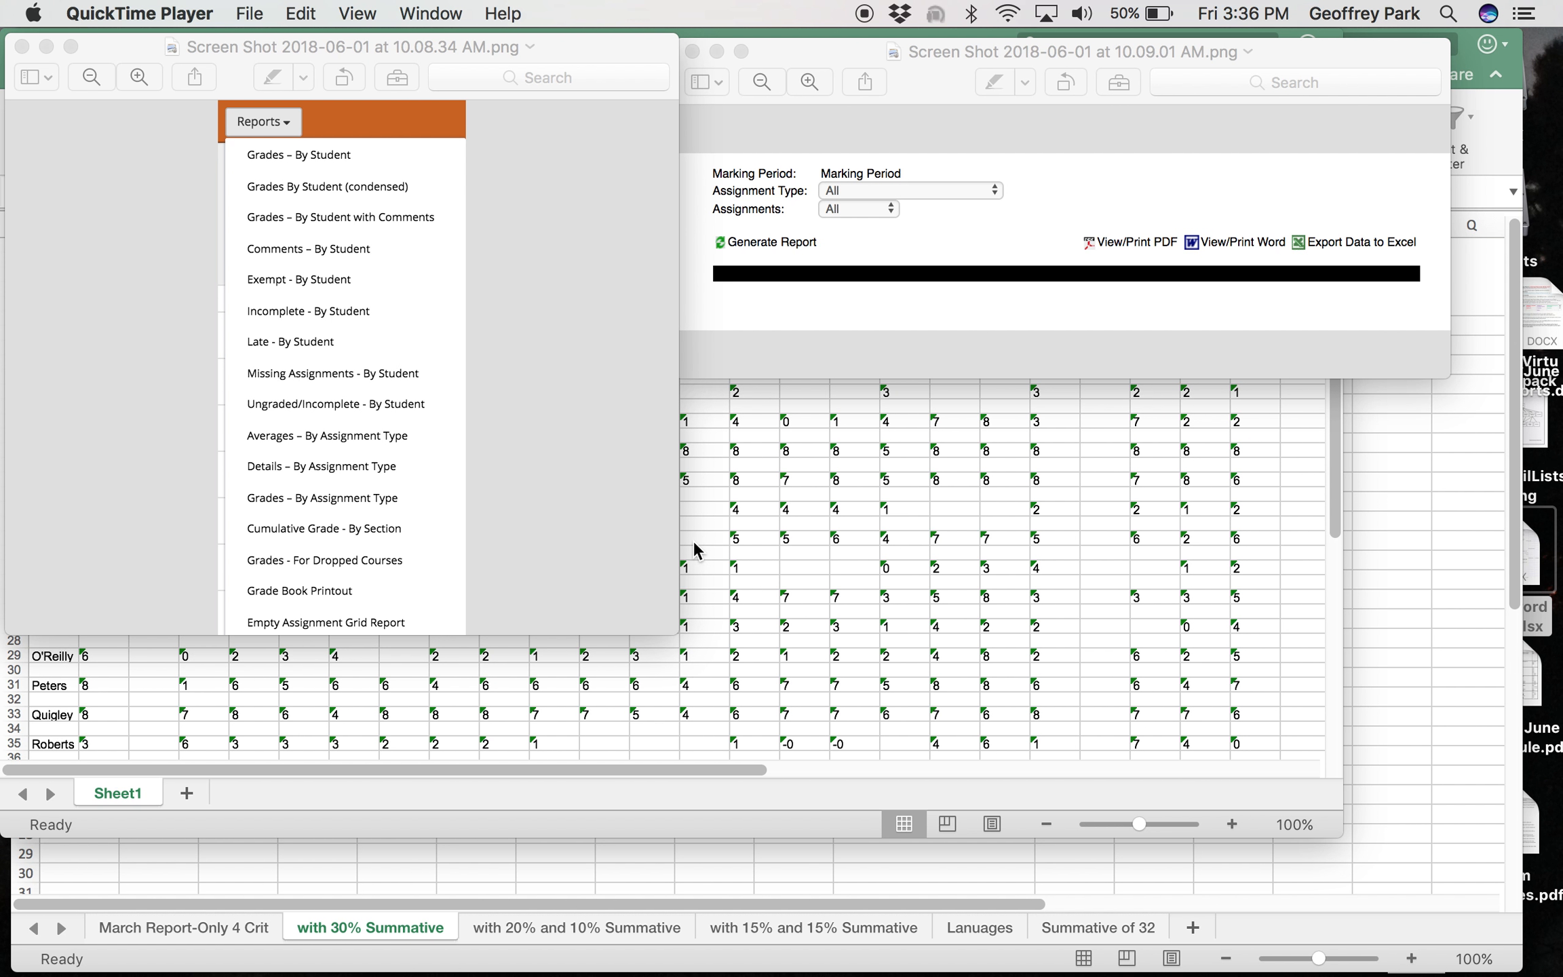
mouse_move(391, 344)
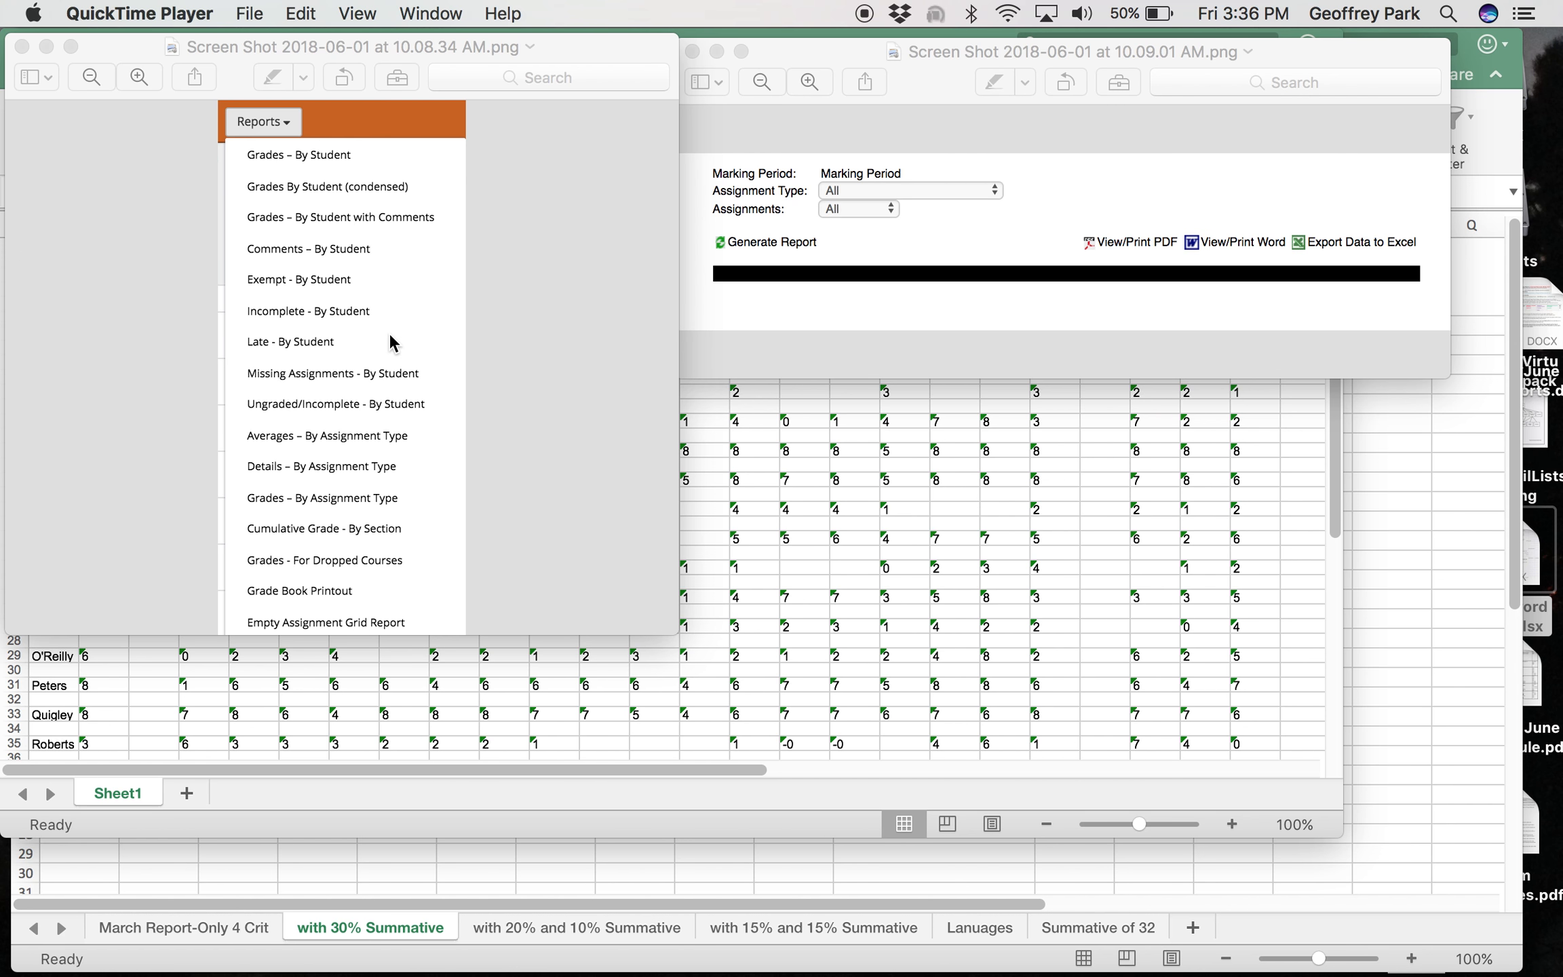
mouse_move(295, 145)
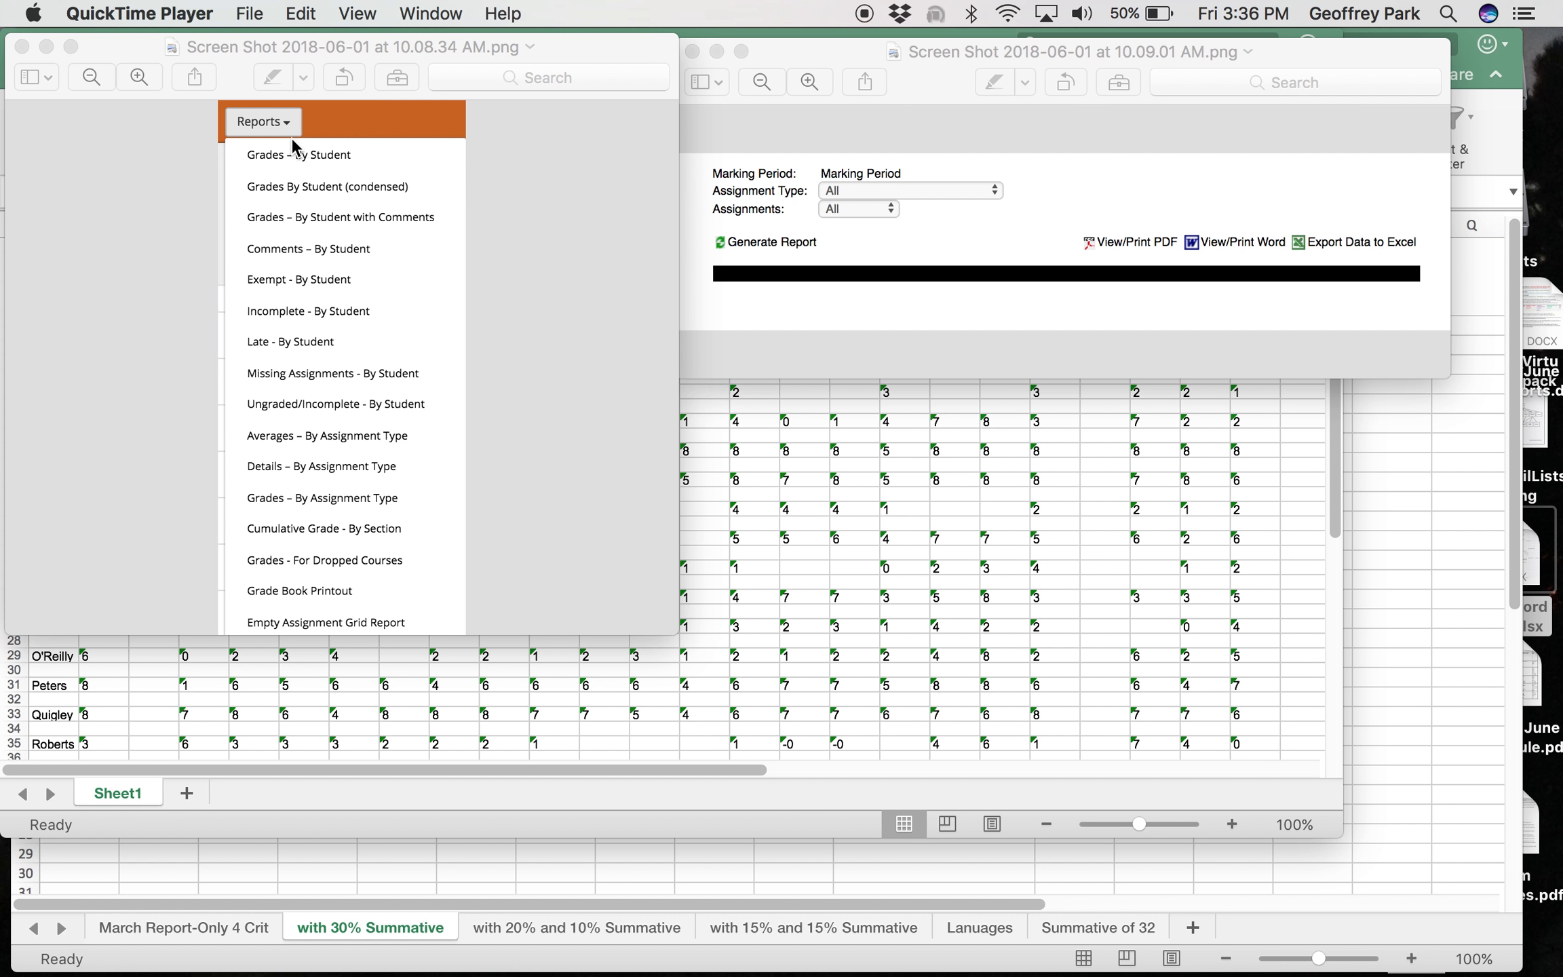
mouse_move(370, 329)
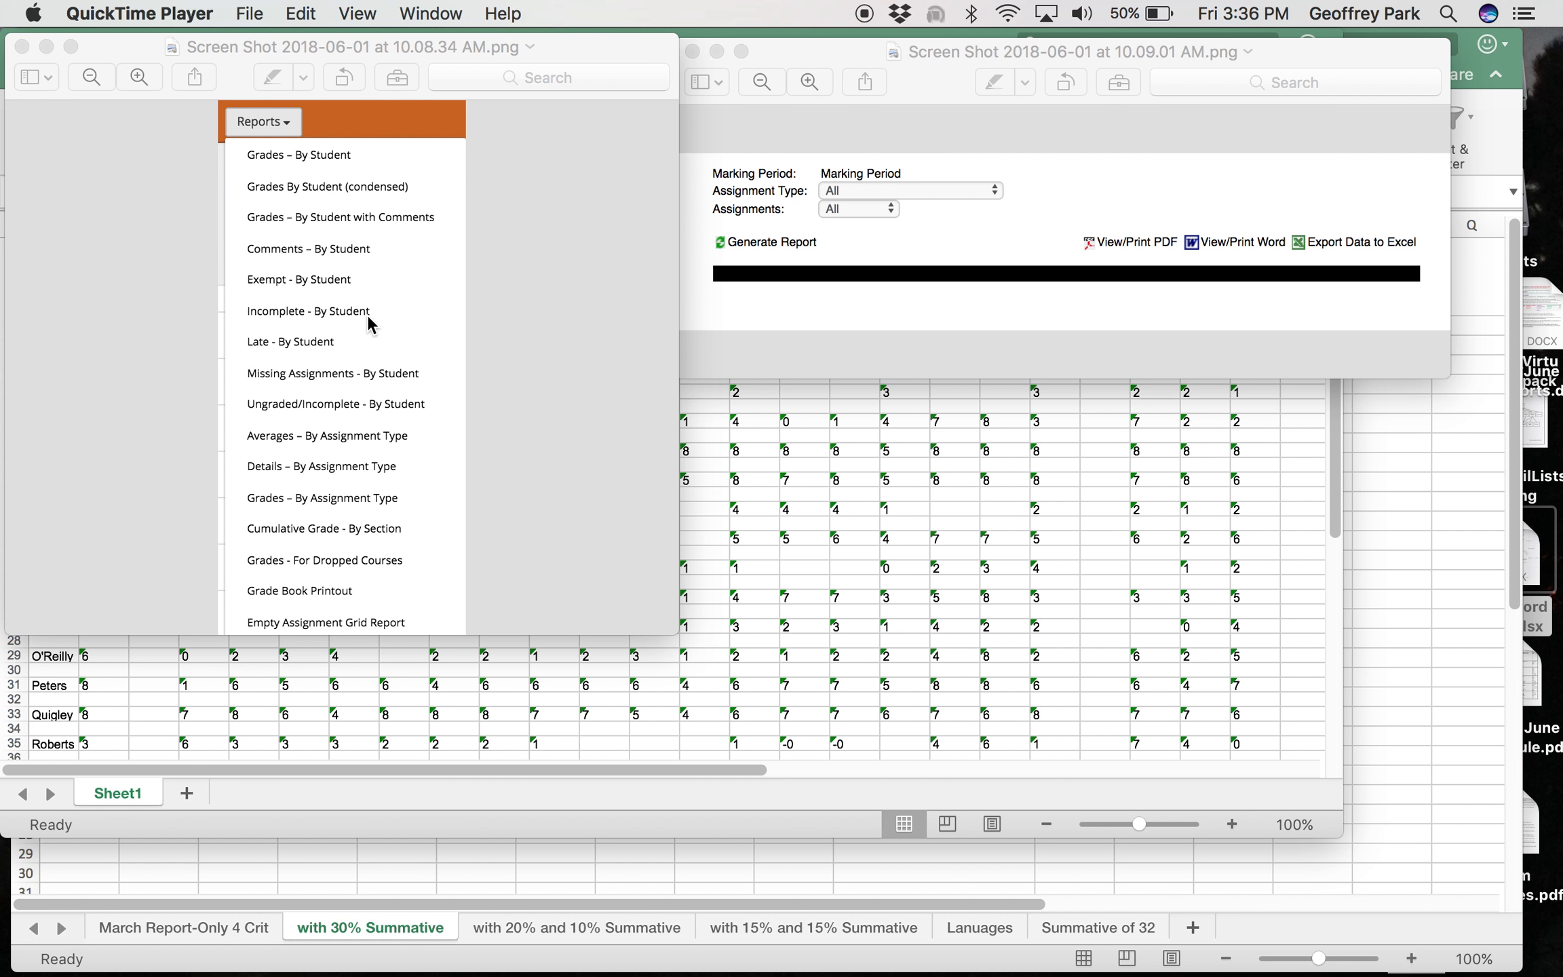
mouse_move(272, 131)
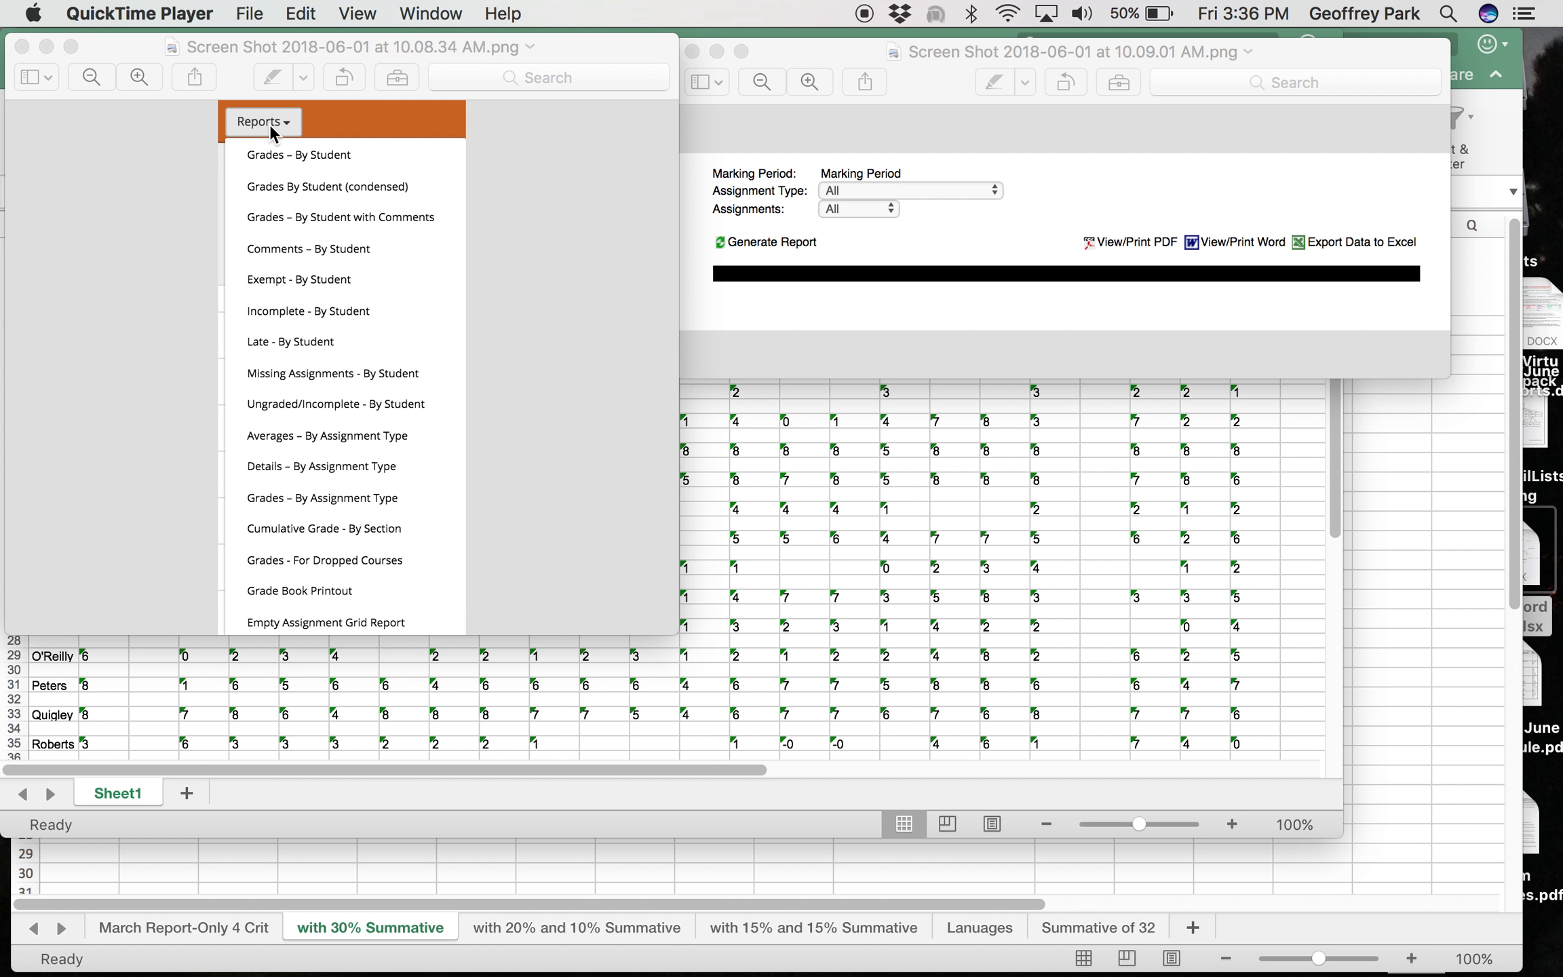
mouse_move(286, 571)
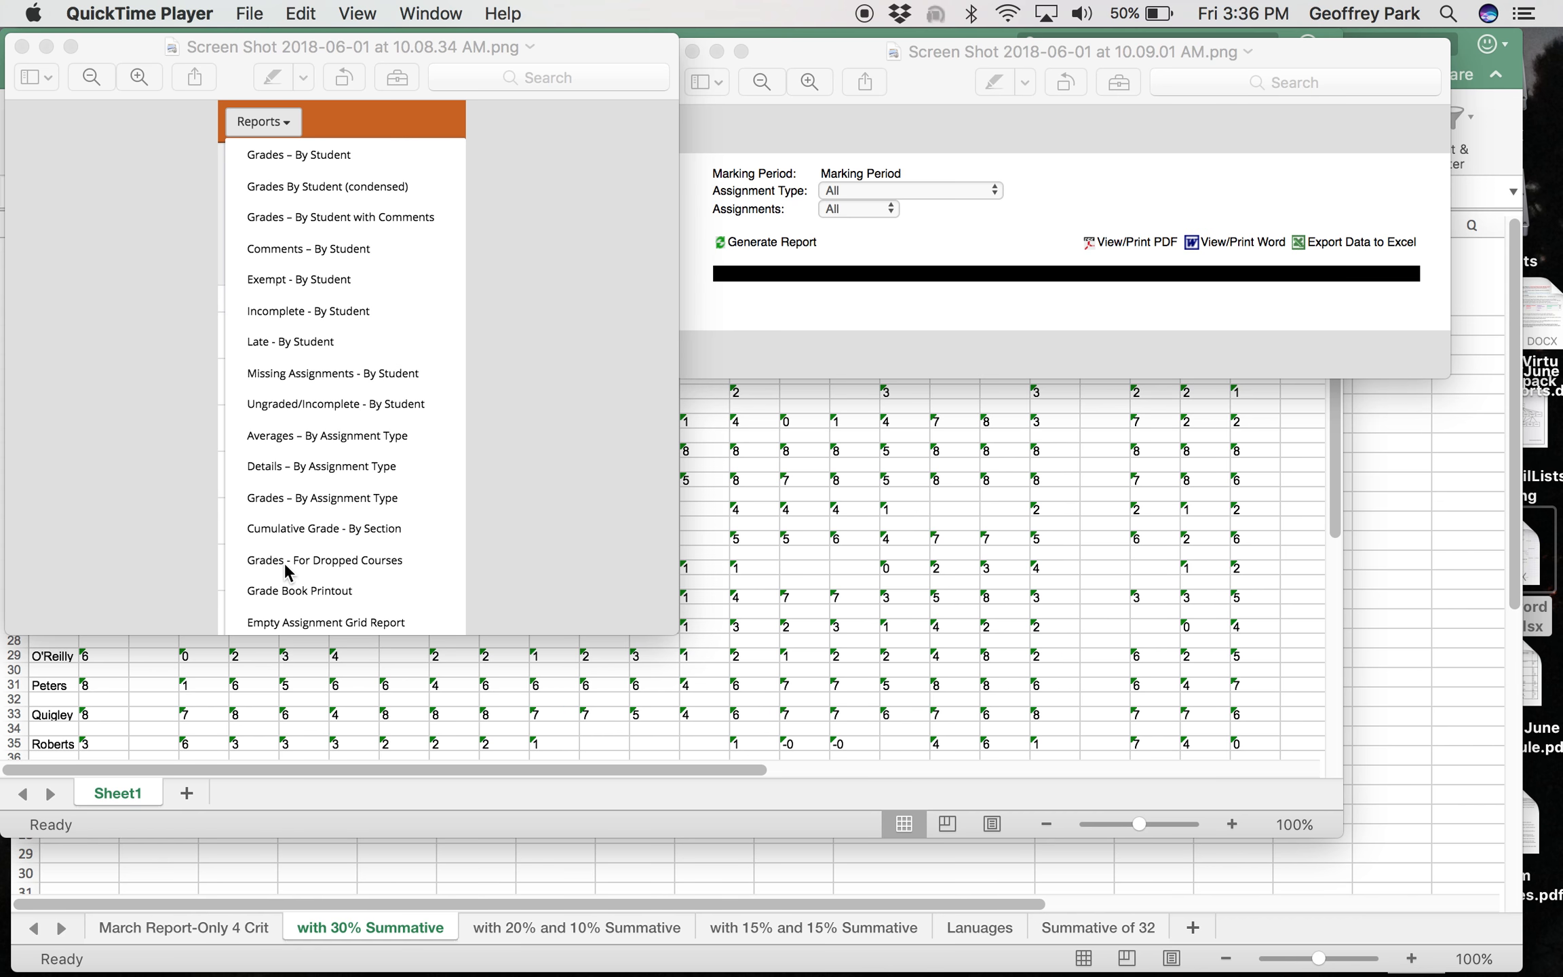
mouse_move(308, 599)
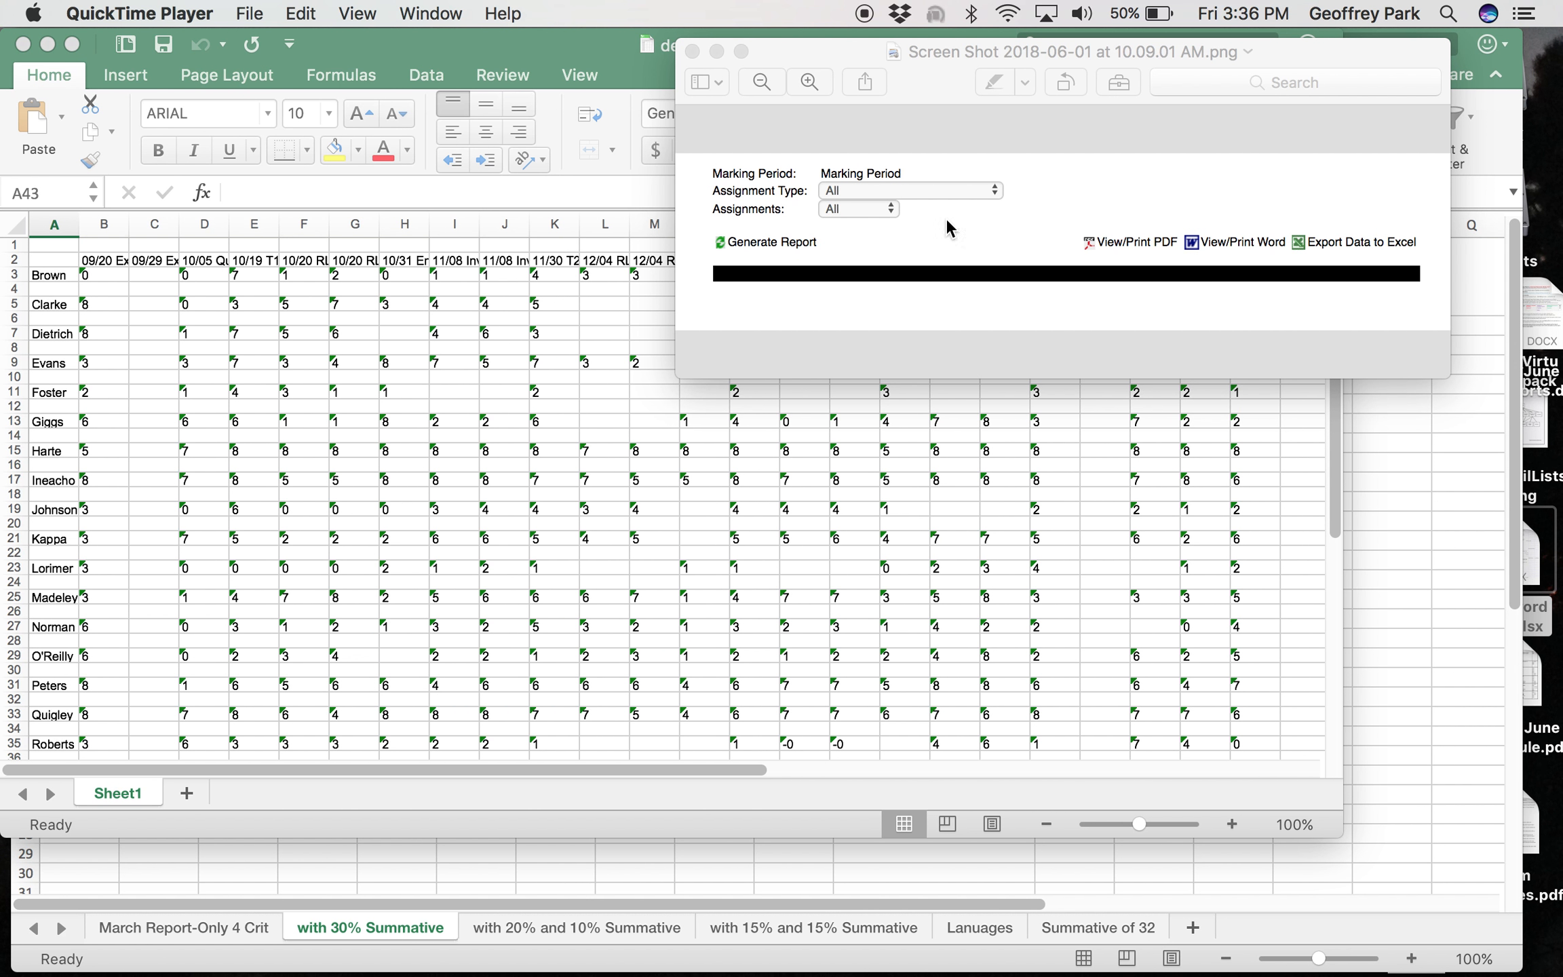
mouse_move(1353, 250)
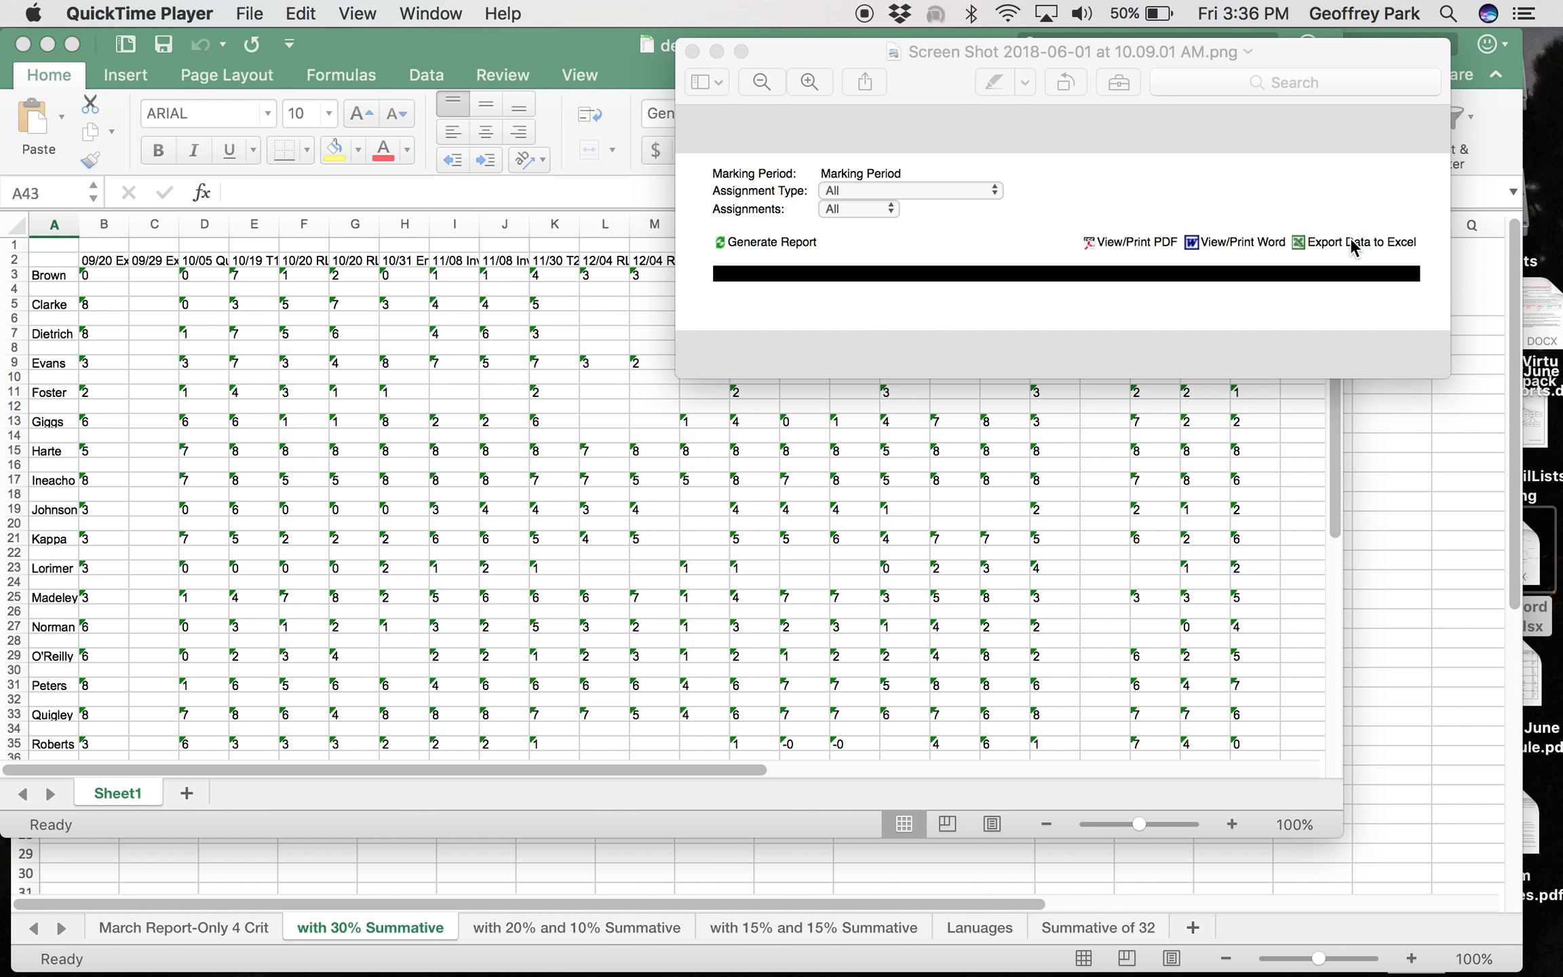
Step: Close the export screenshot so only the demo gradebook workbook remains visible
left_click(693, 52)
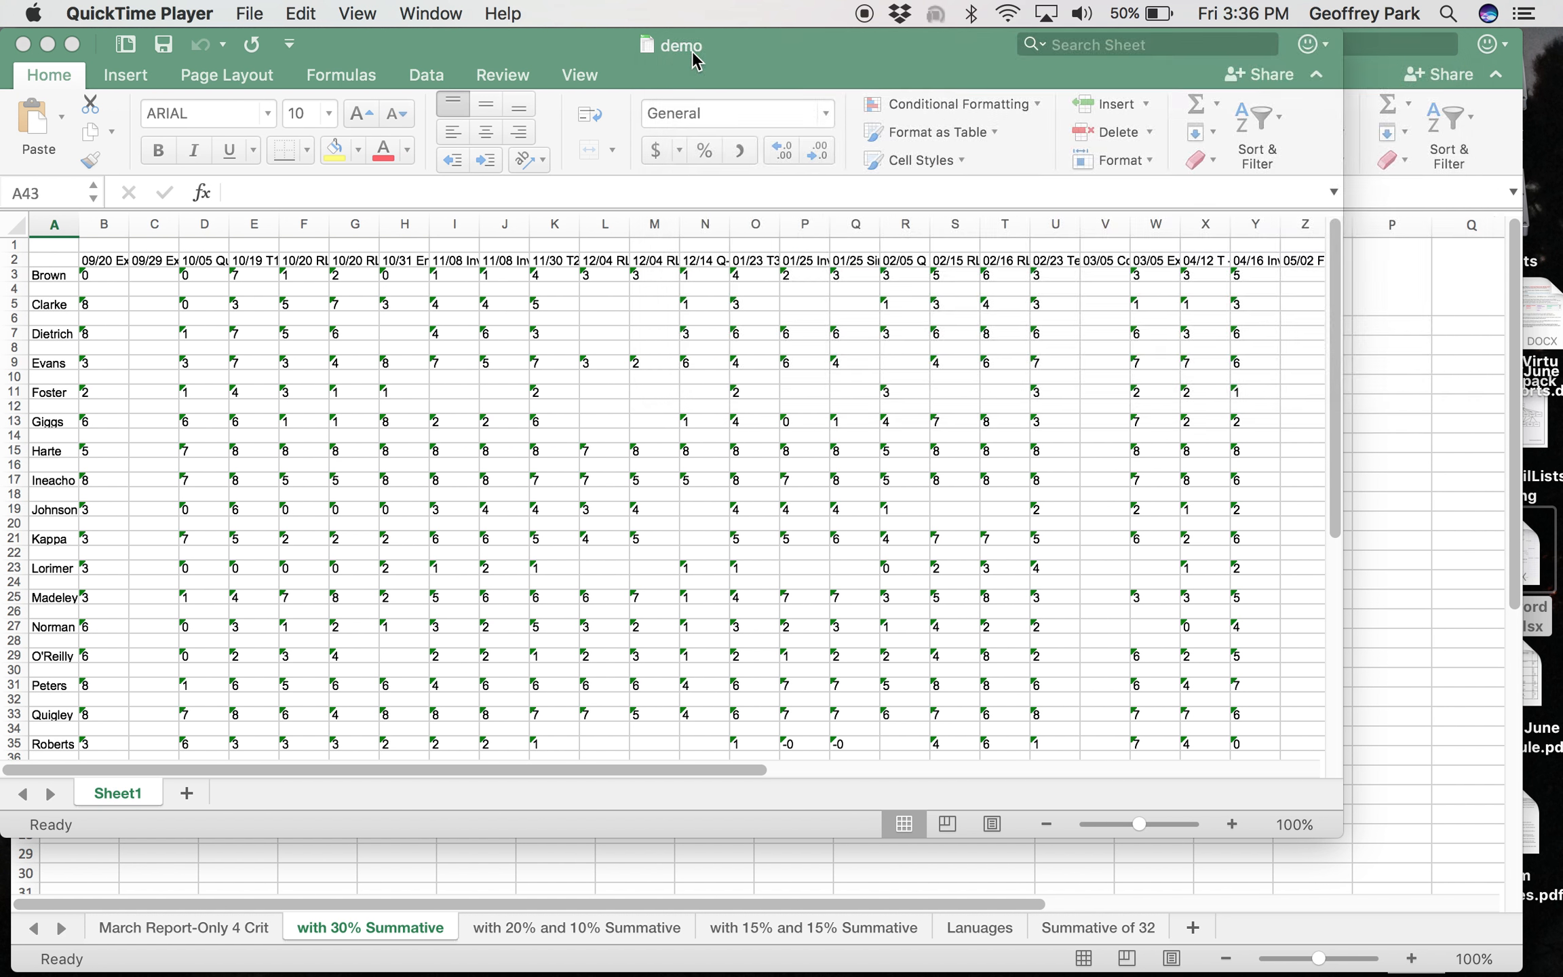
mouse_move(43, 314)
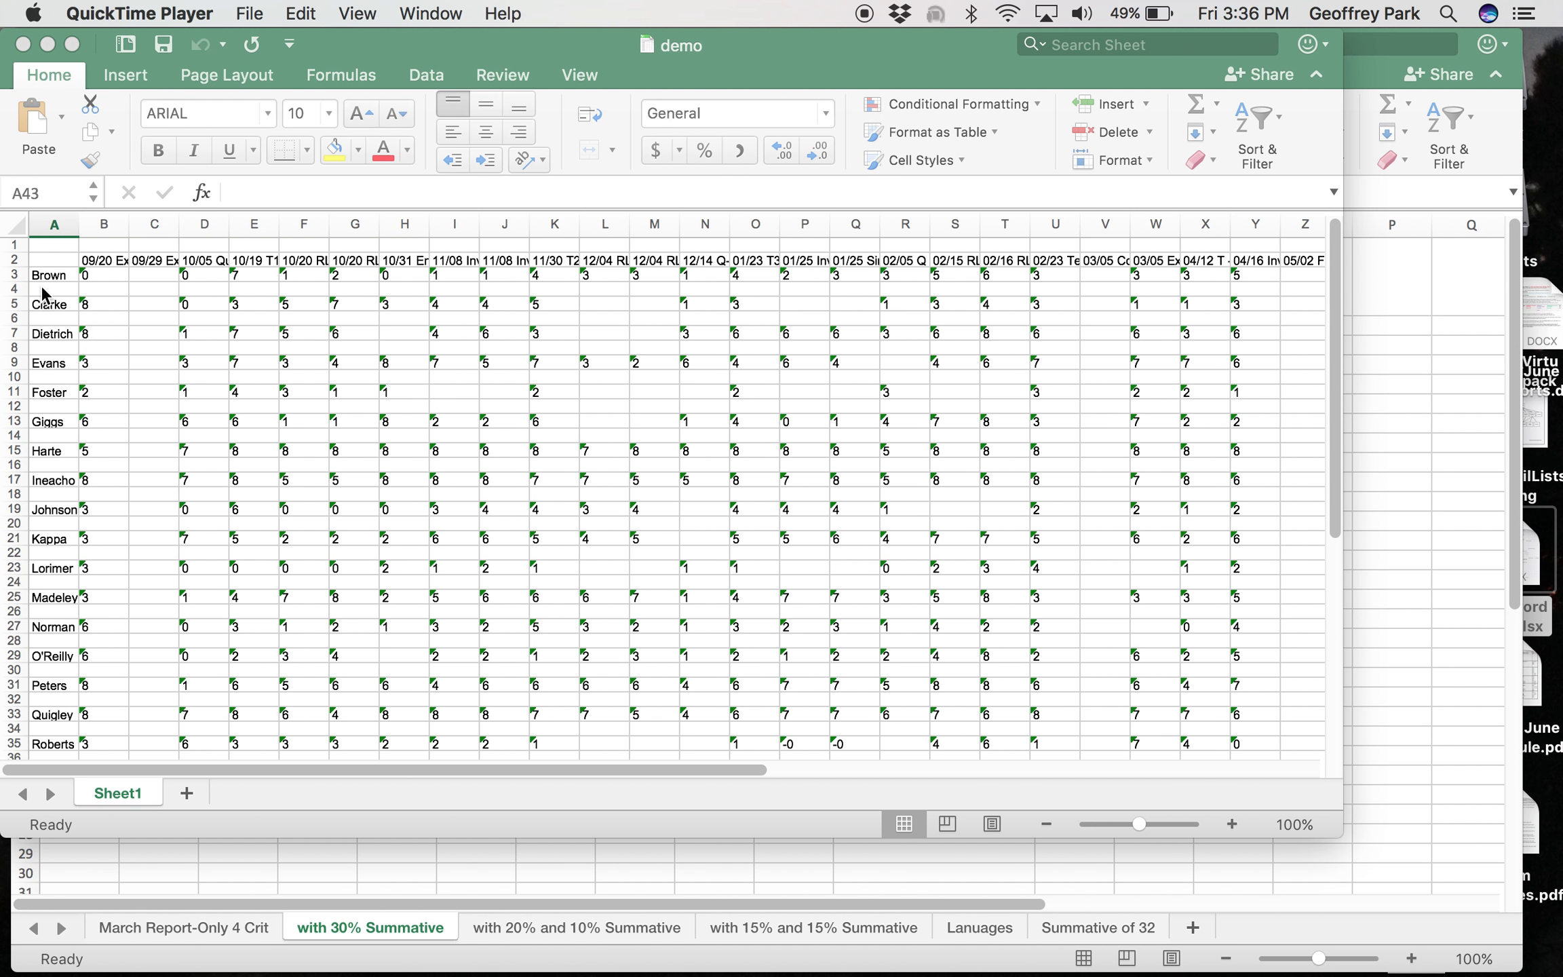
mouse_move(621, 488)
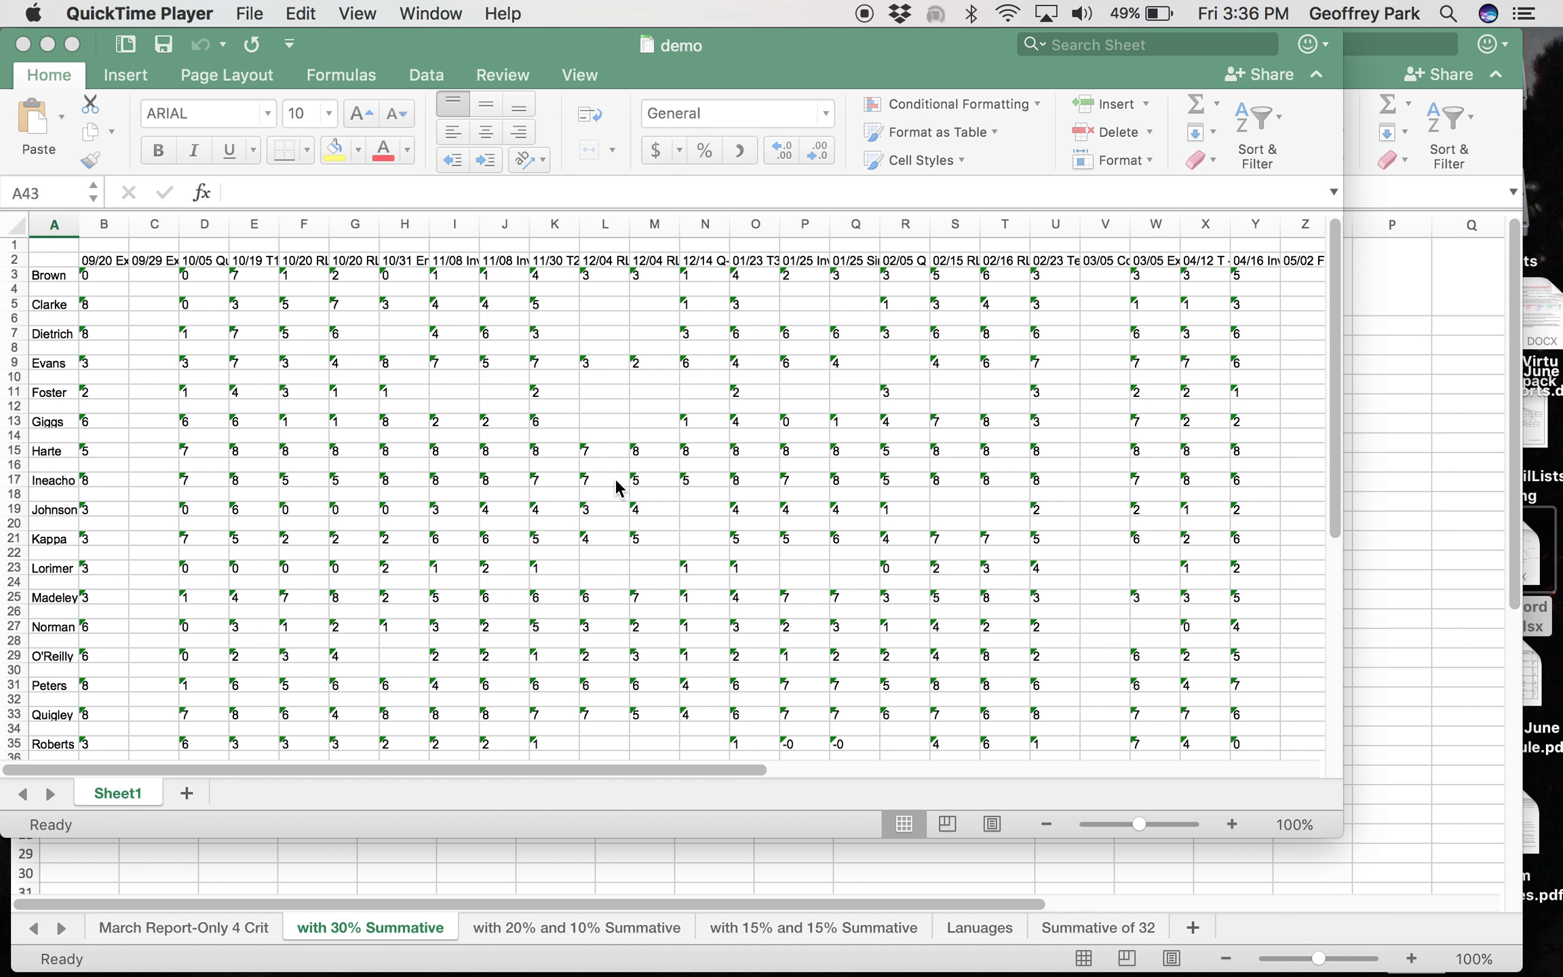
mouse_move(199, 286)
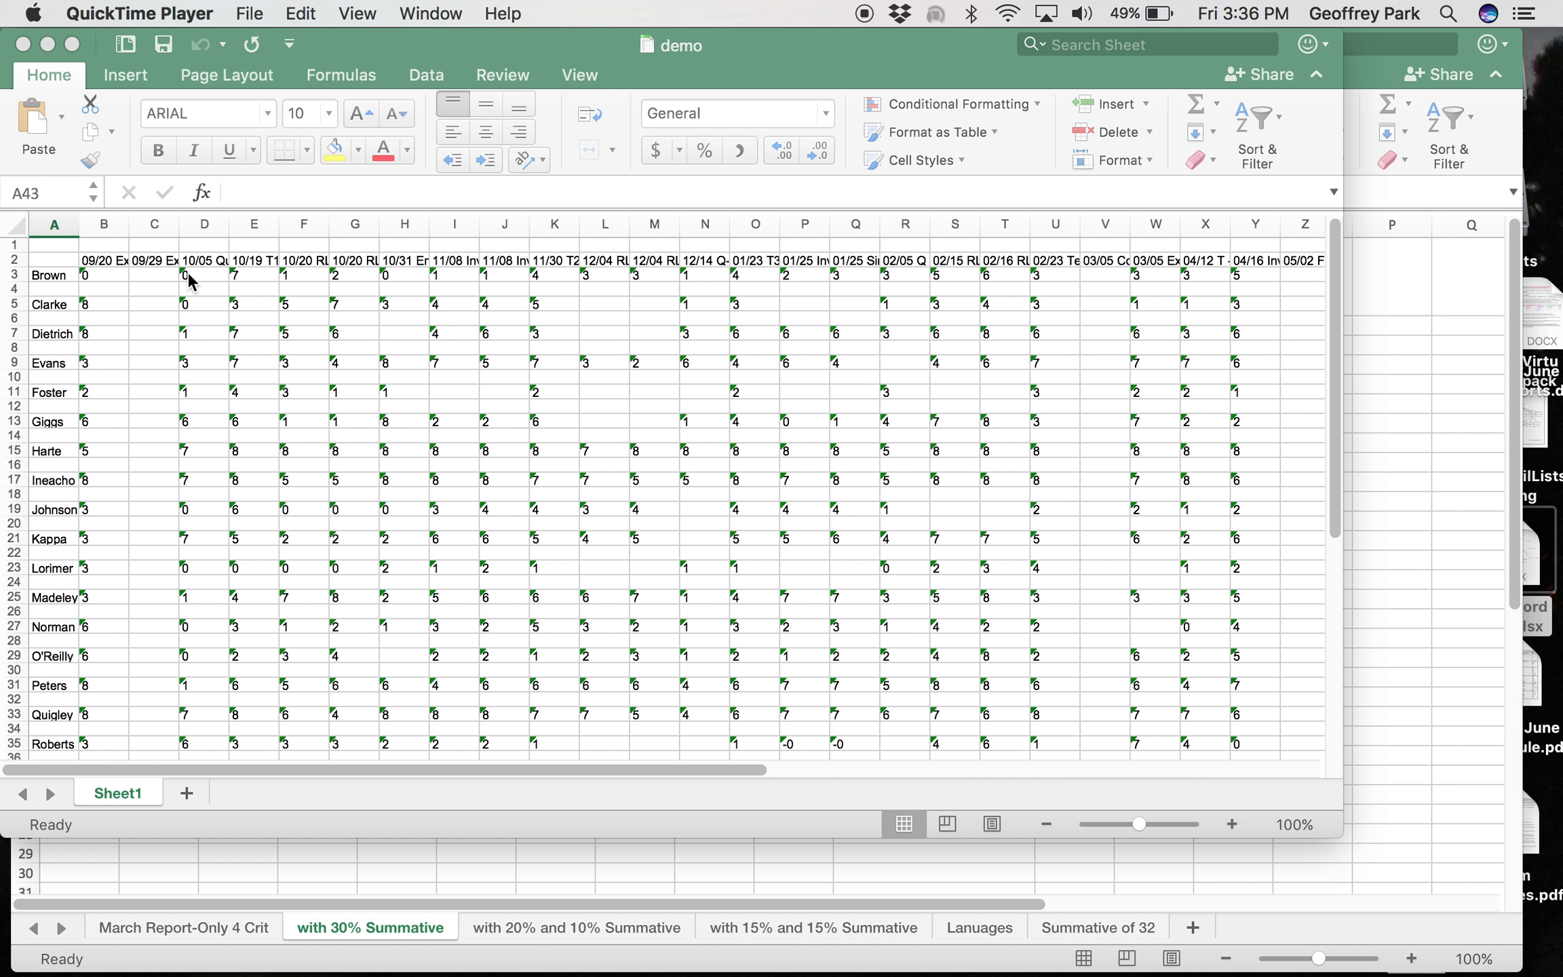
mouse_move(498, 358)
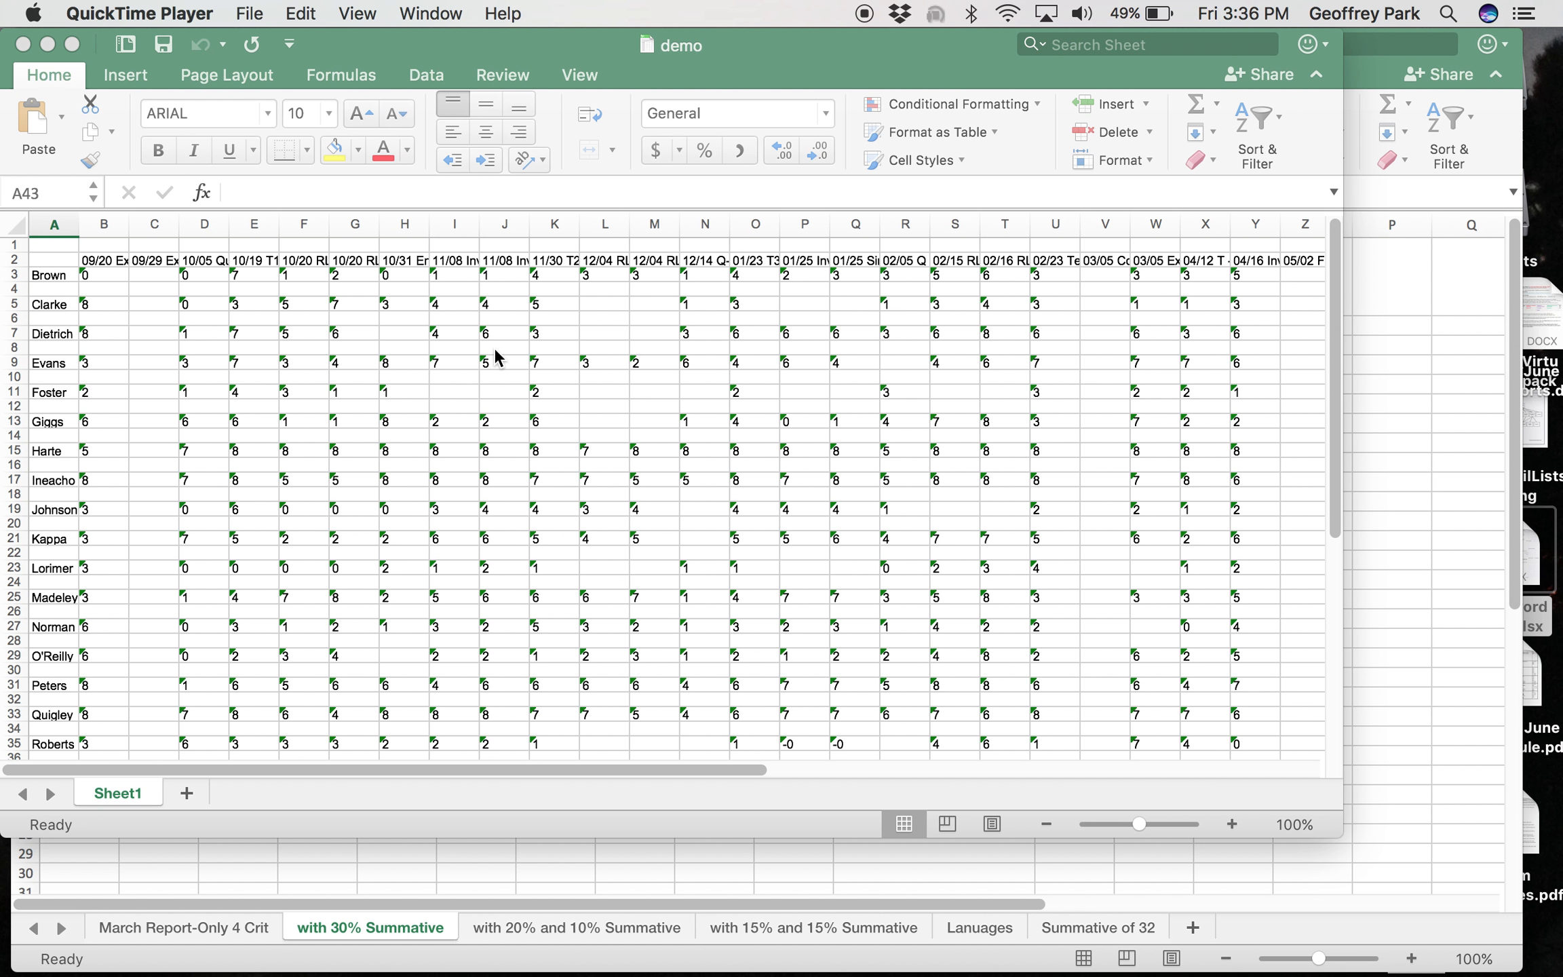
mouse_move(455, 368)
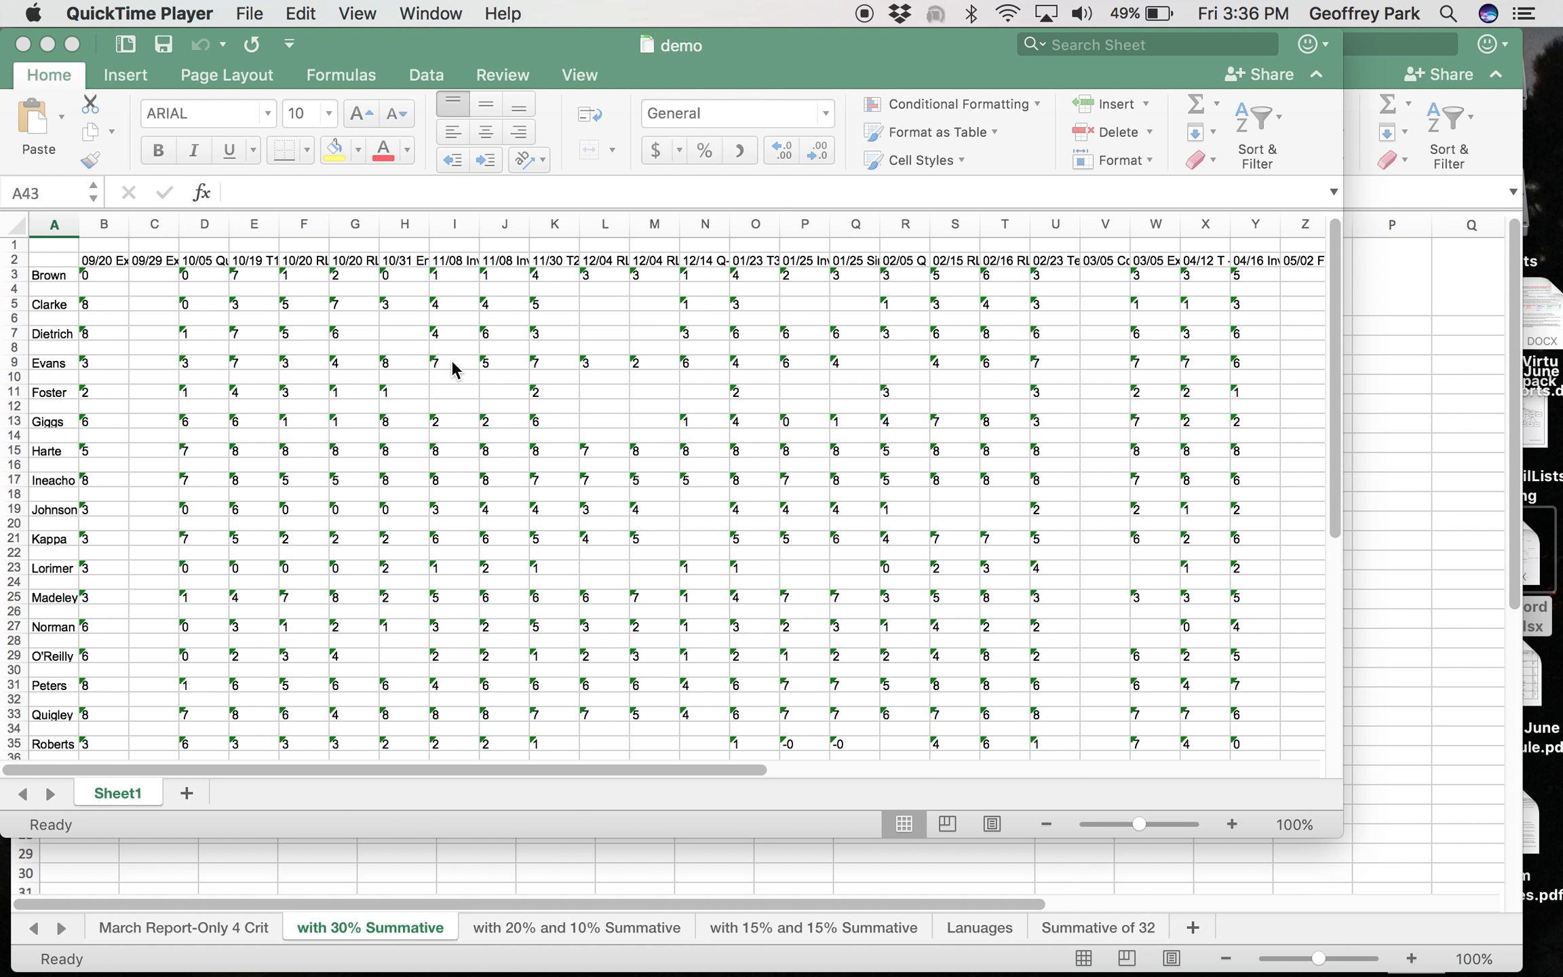
mouse_move(101, 312)
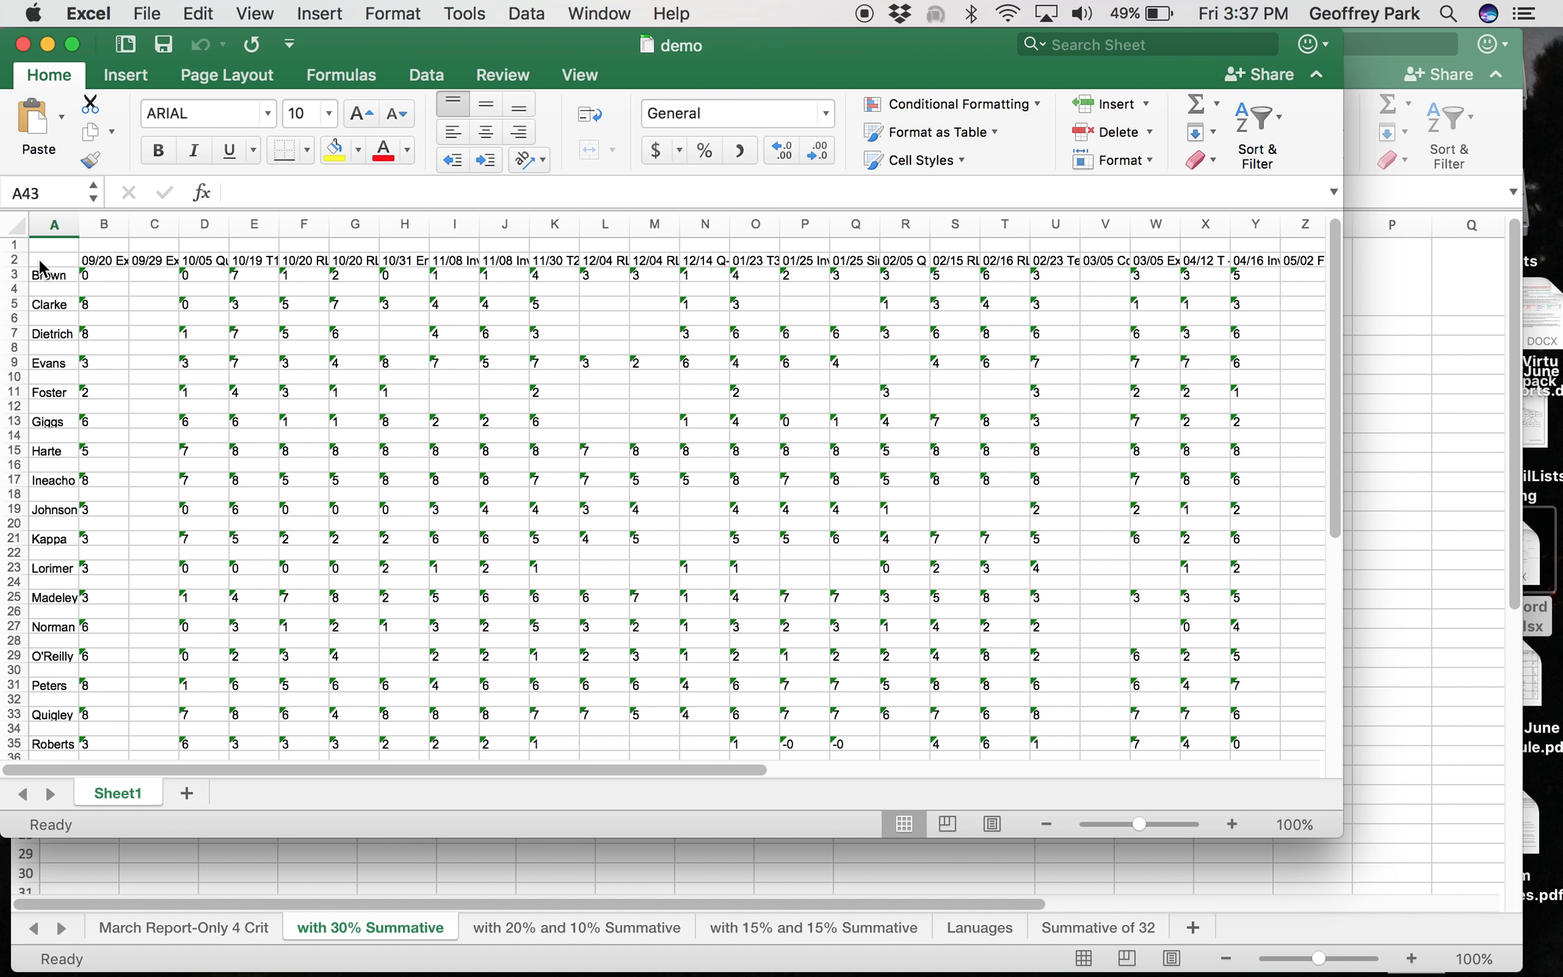
Step: Label the student column 'Name' and delete the empty first row
type("Name")
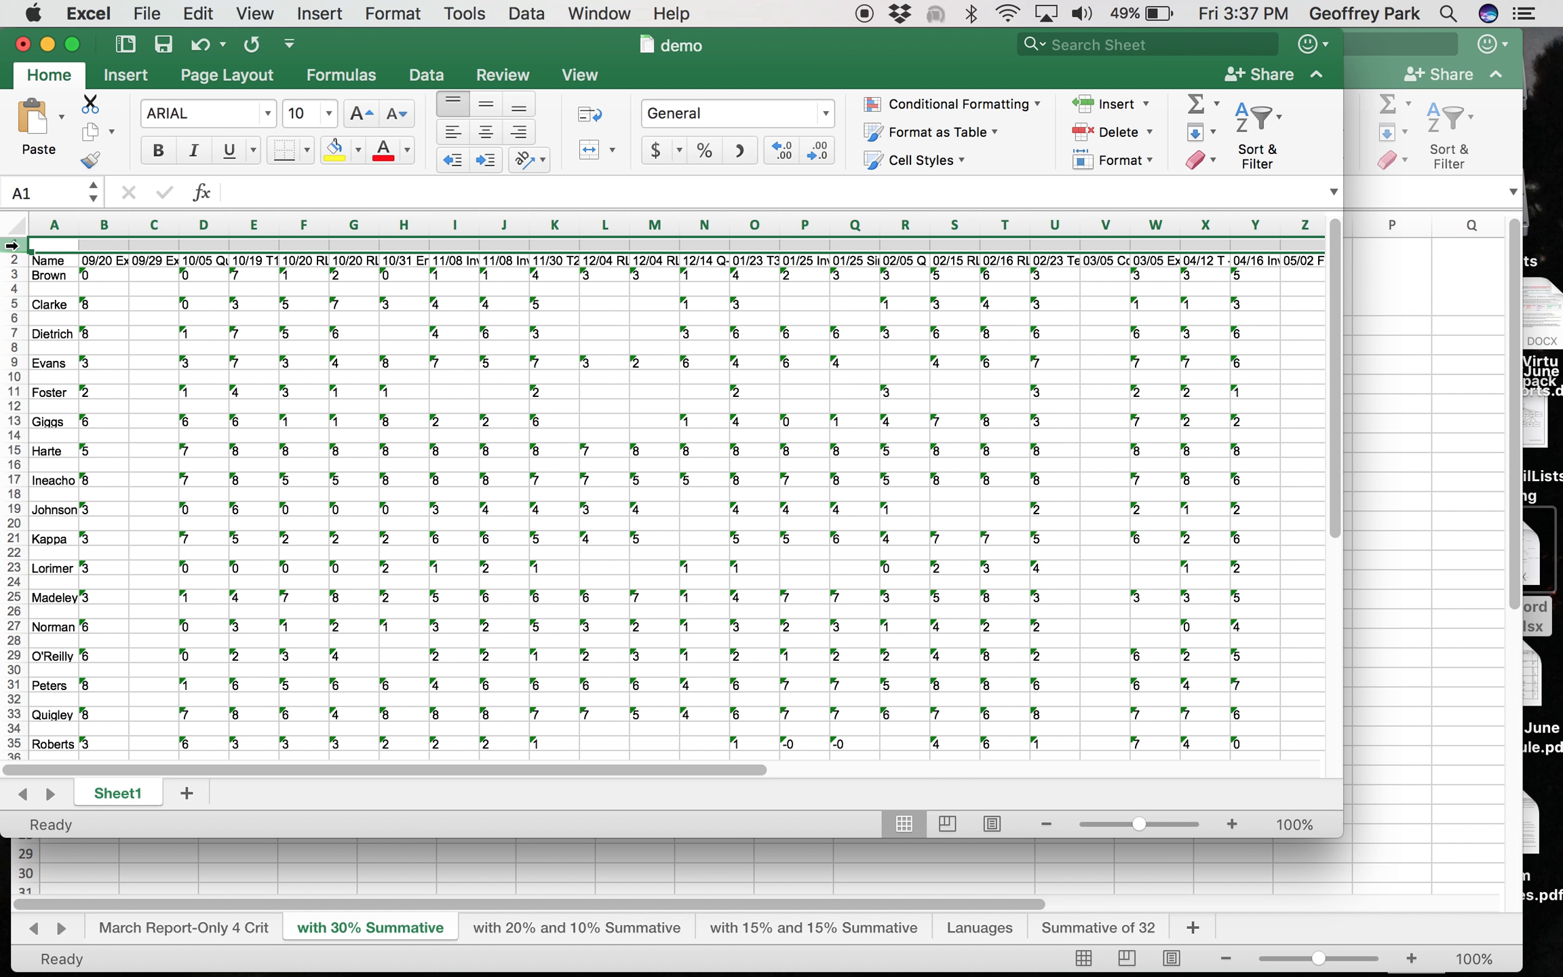
right_click(54, 272)
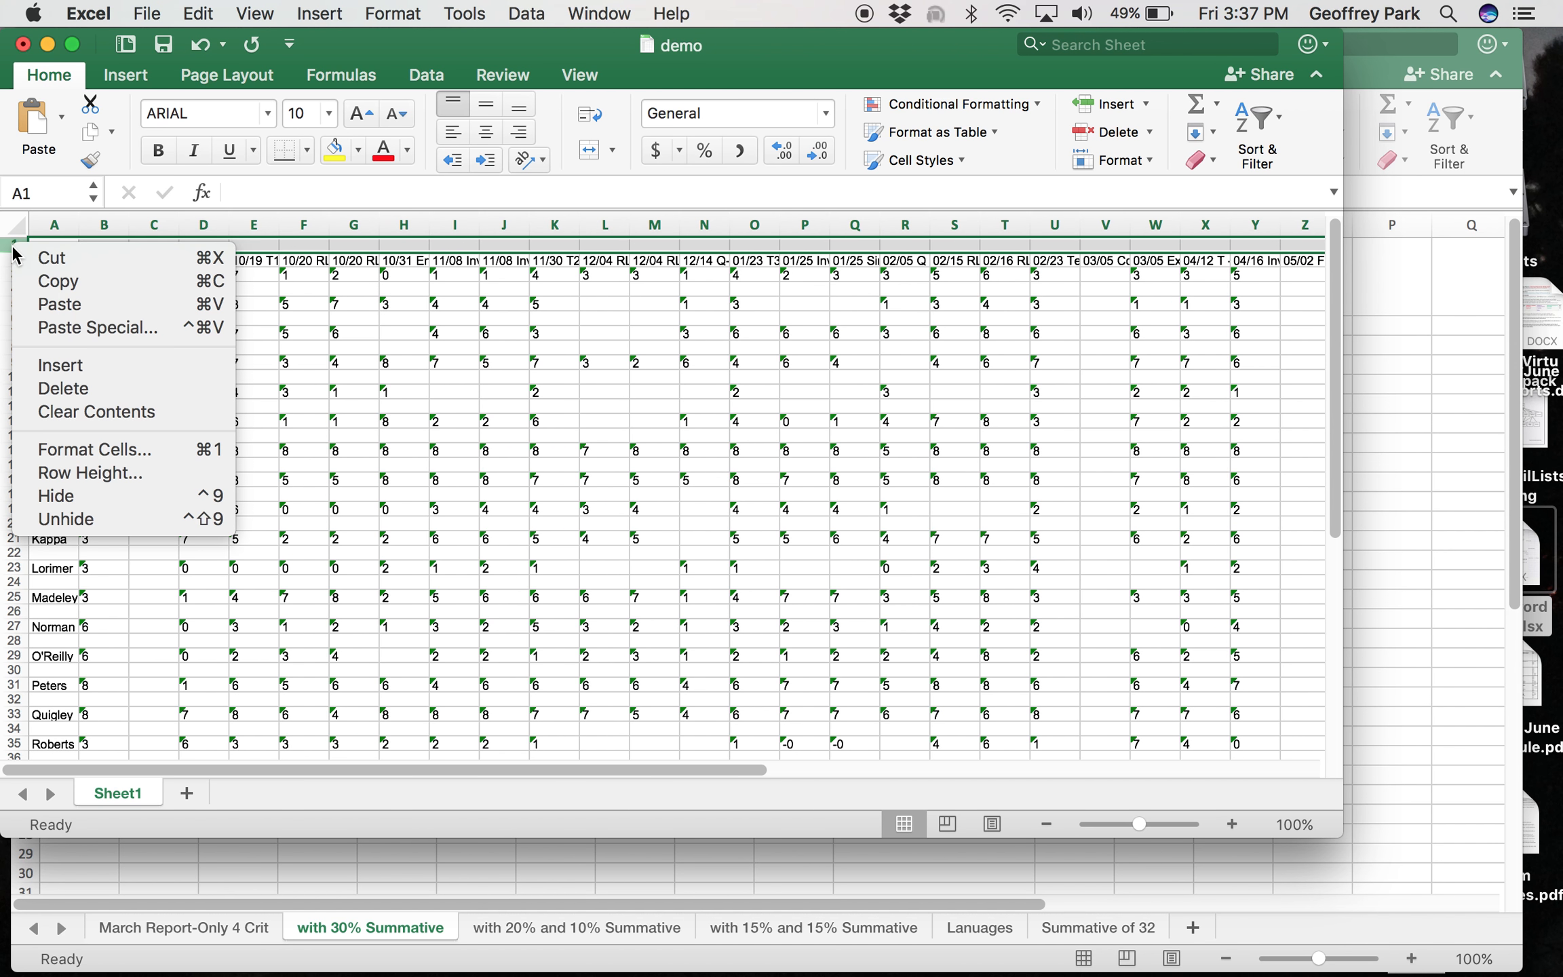
mouse_move(67, 394)
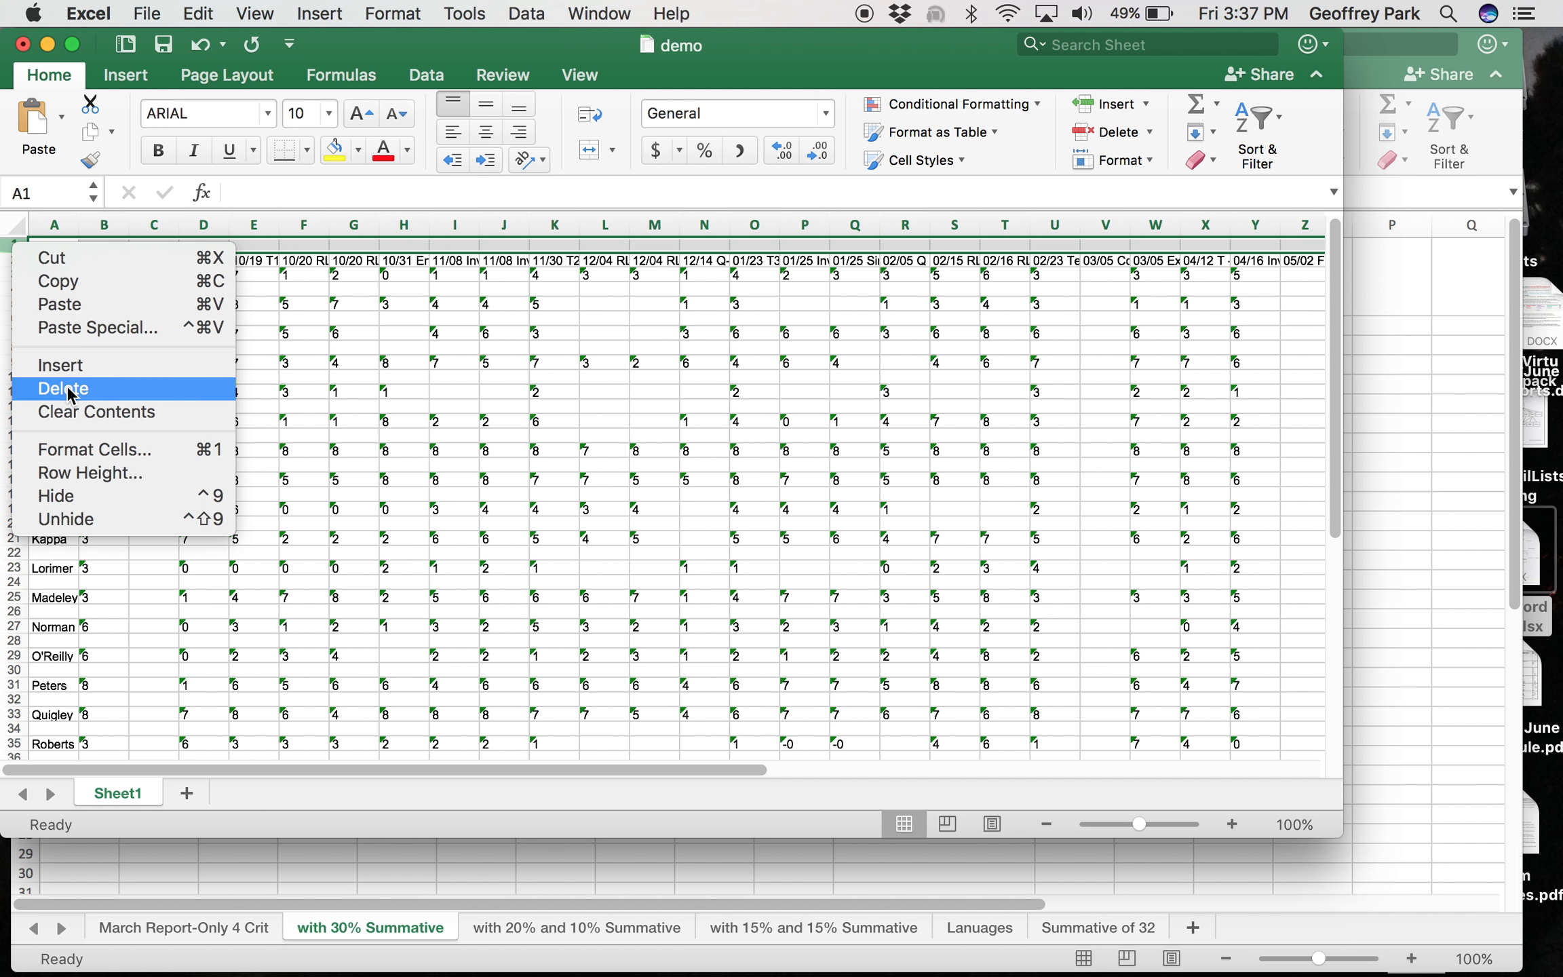
left_click(62, 388)
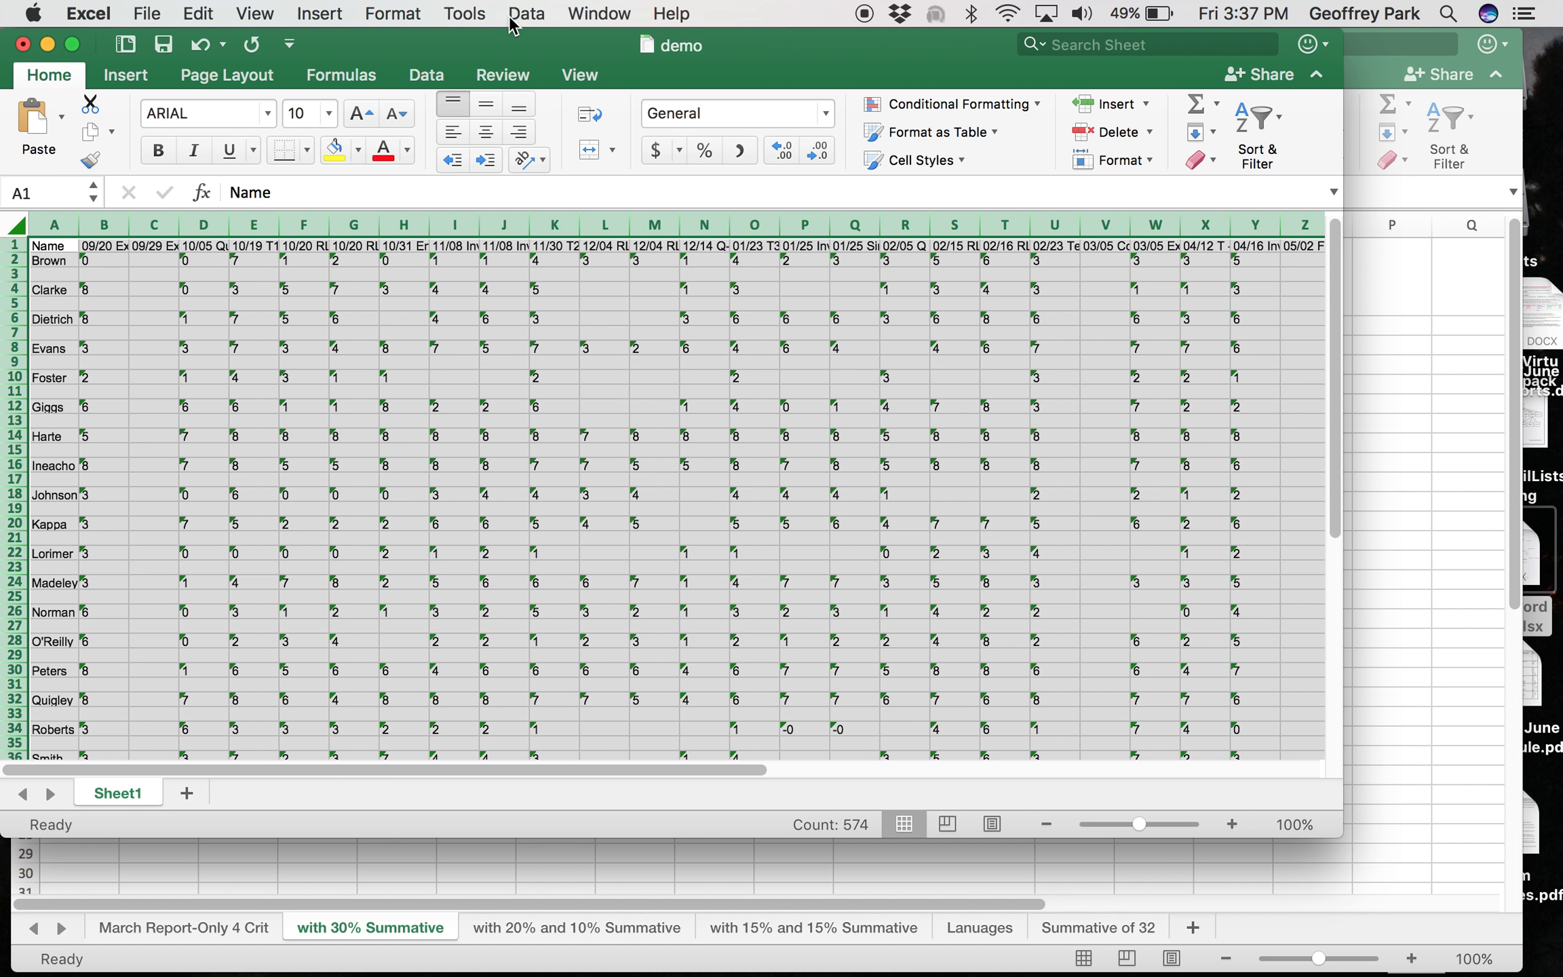
Step: Sort the gradebook by Name A to Z with 'My list has headers' ticked
left_click(525, 13)
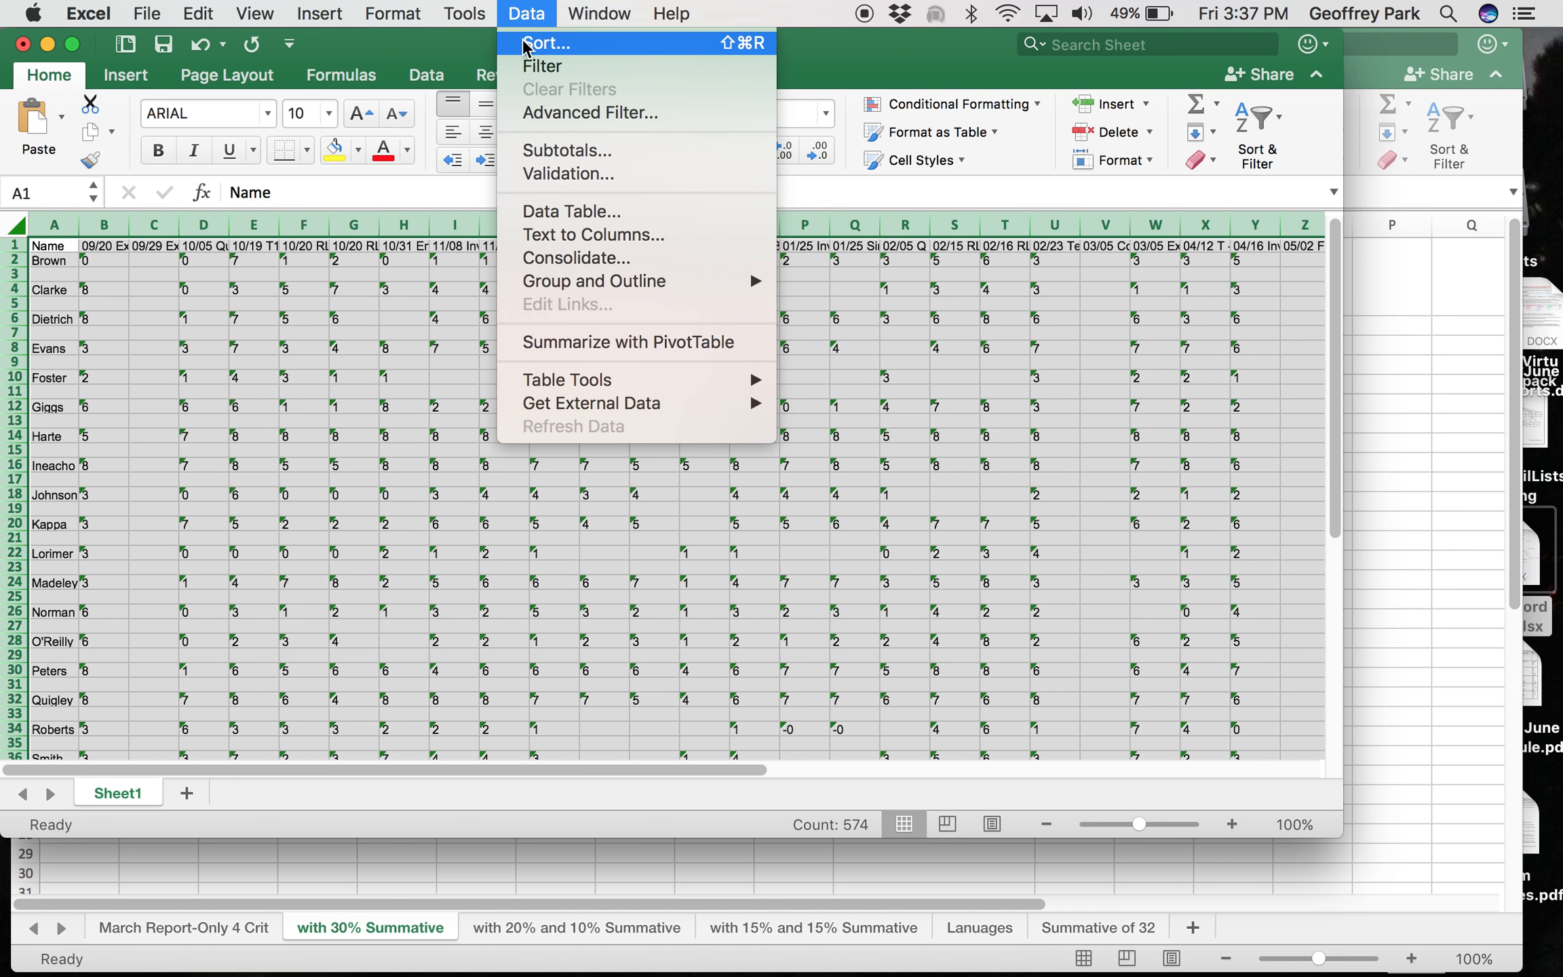
left_click(547, 43)
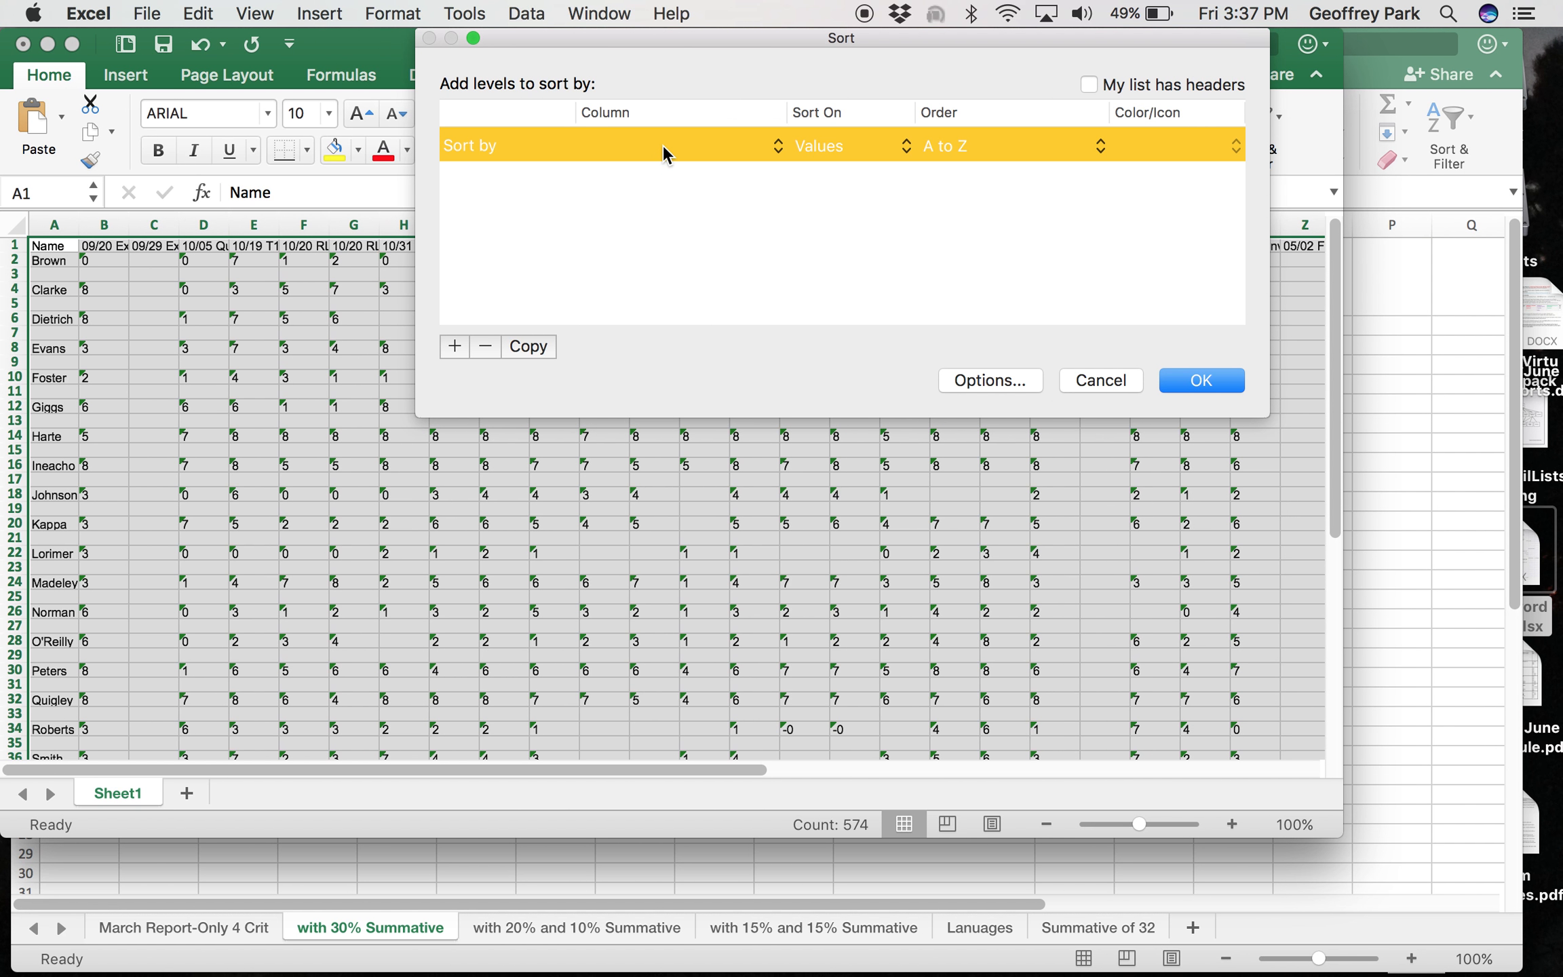
left_click(1088, 85)
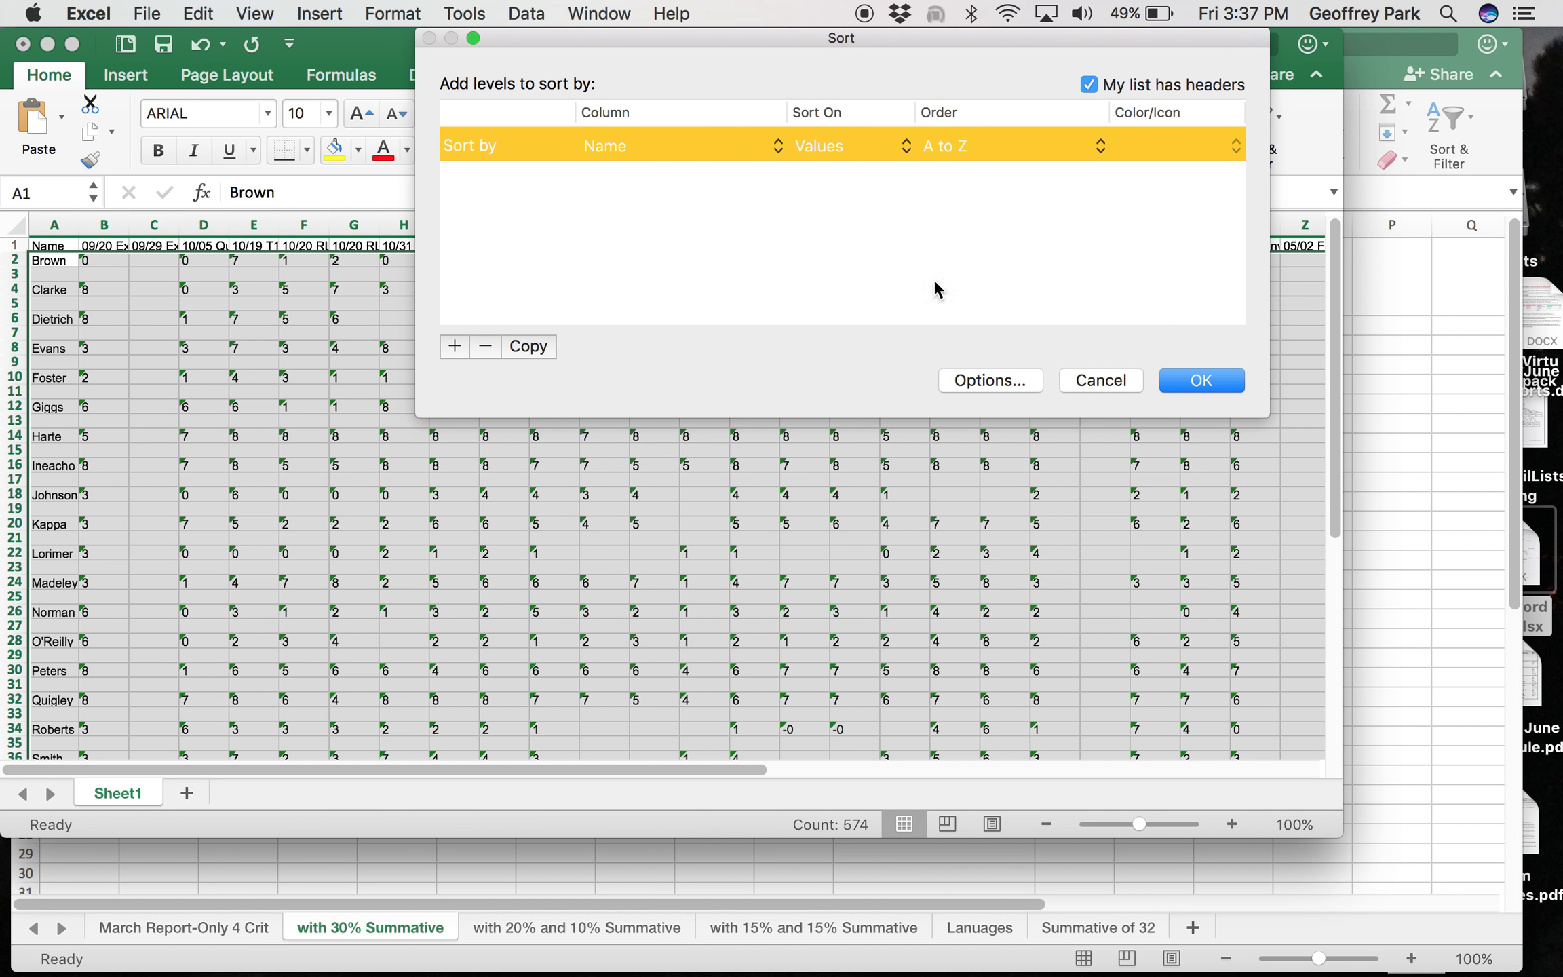
left_click(1201, 380)
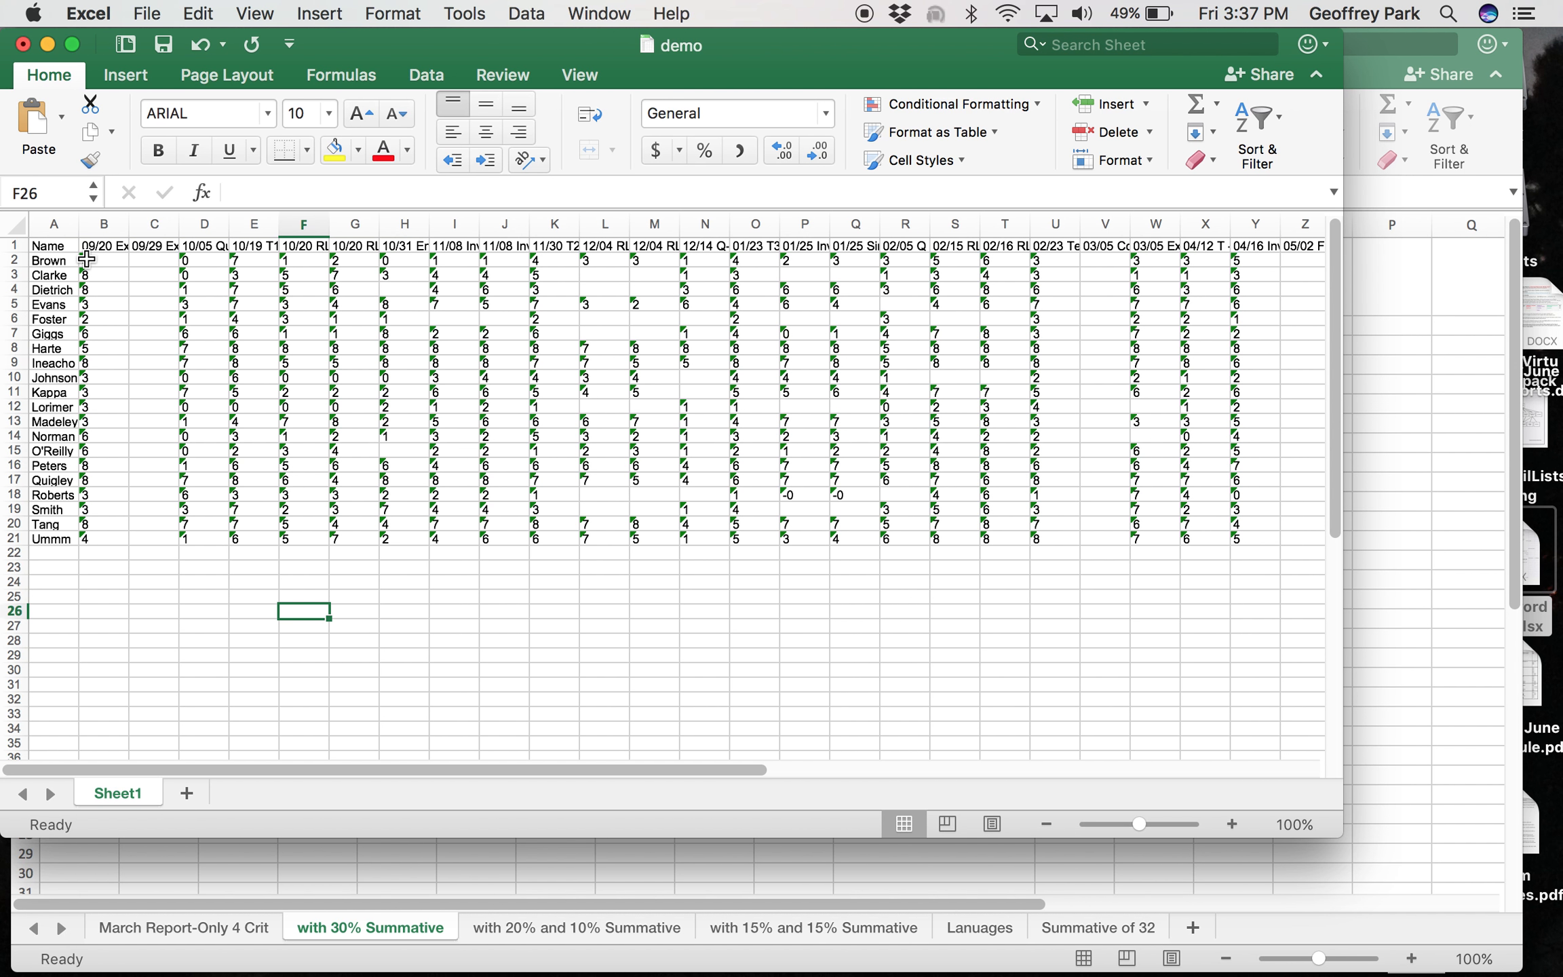
Step: Convert the text-stored marks in B2:AH21 to real numbers via Convert to Number
left_click_drag(86, 260, 805, 421)
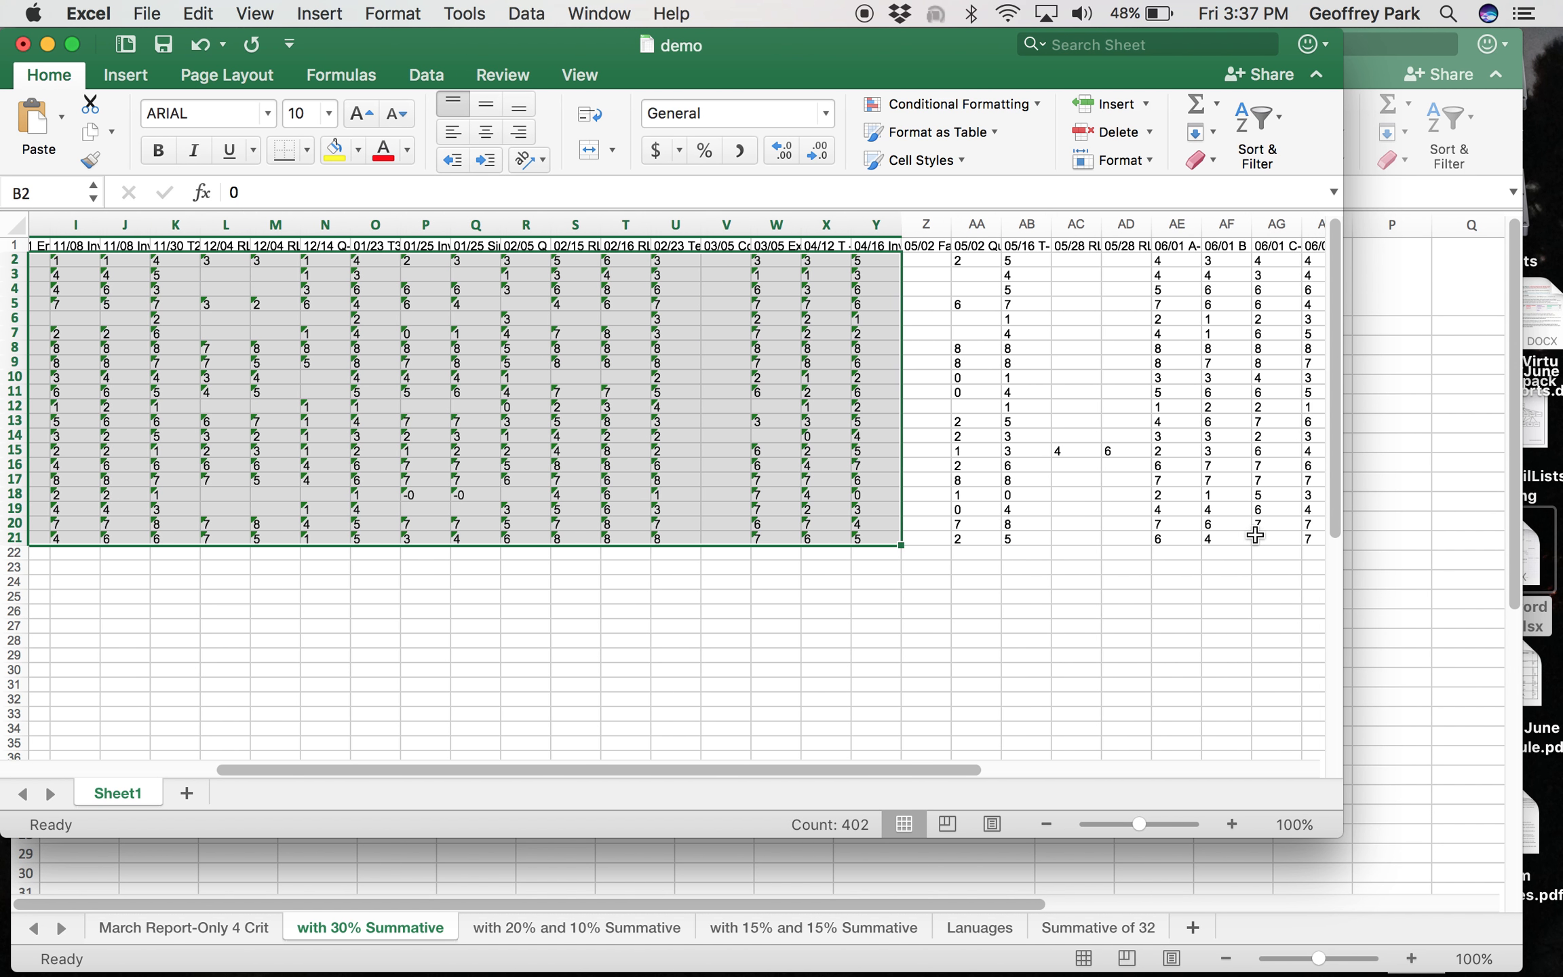
scroll("right", 3)
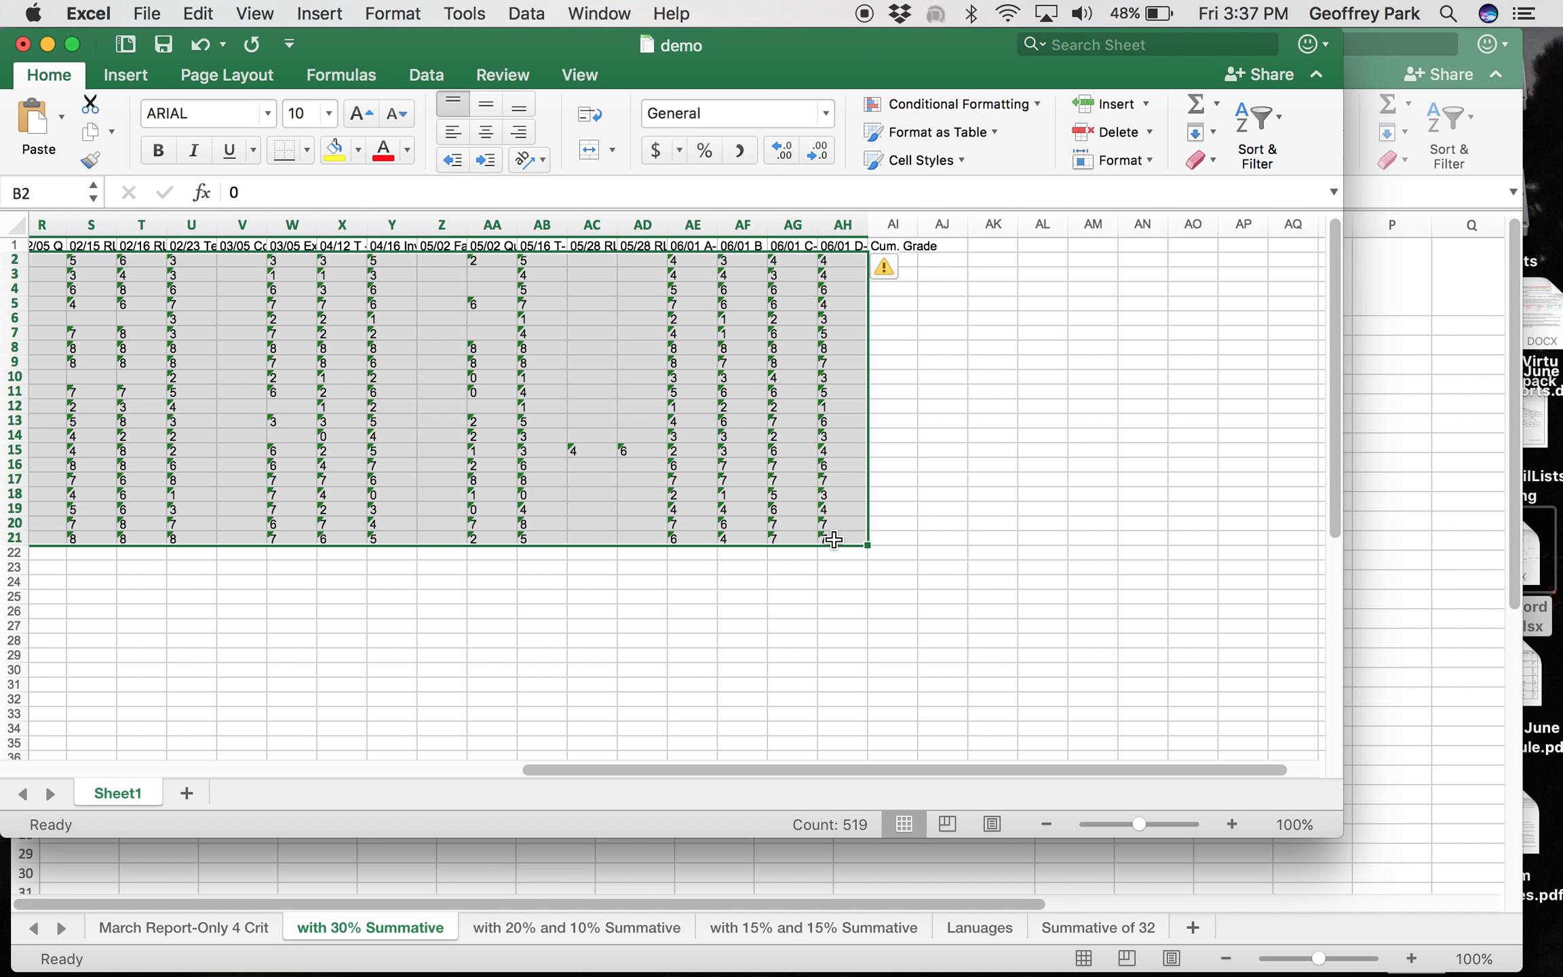
mouse_move(890, 296)
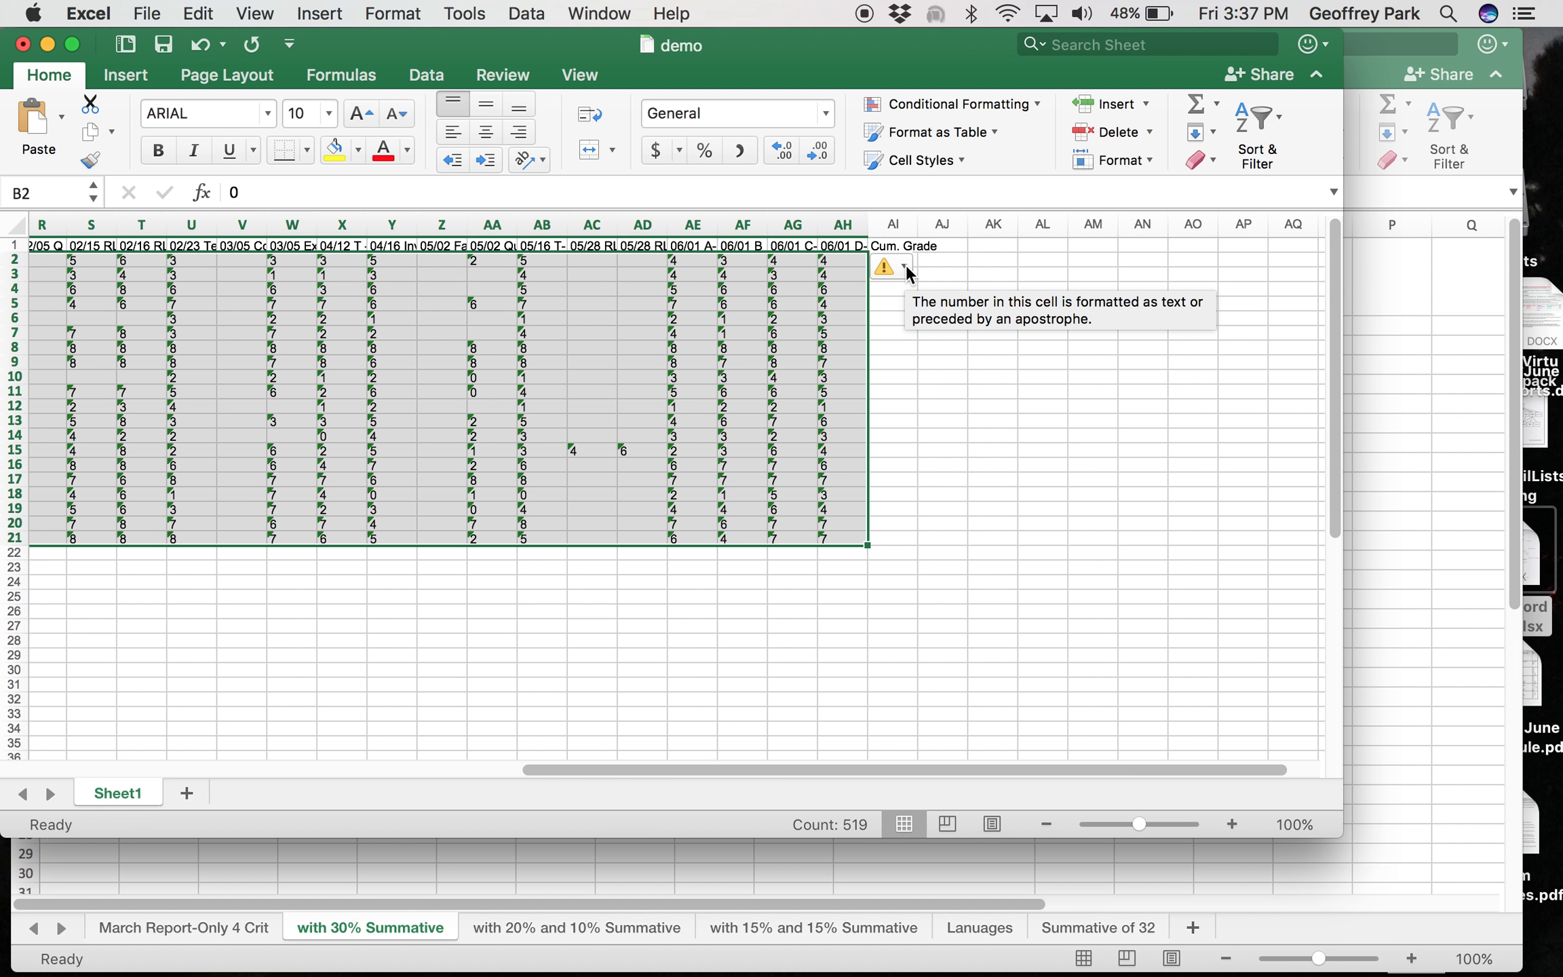
left_click(904, 264)
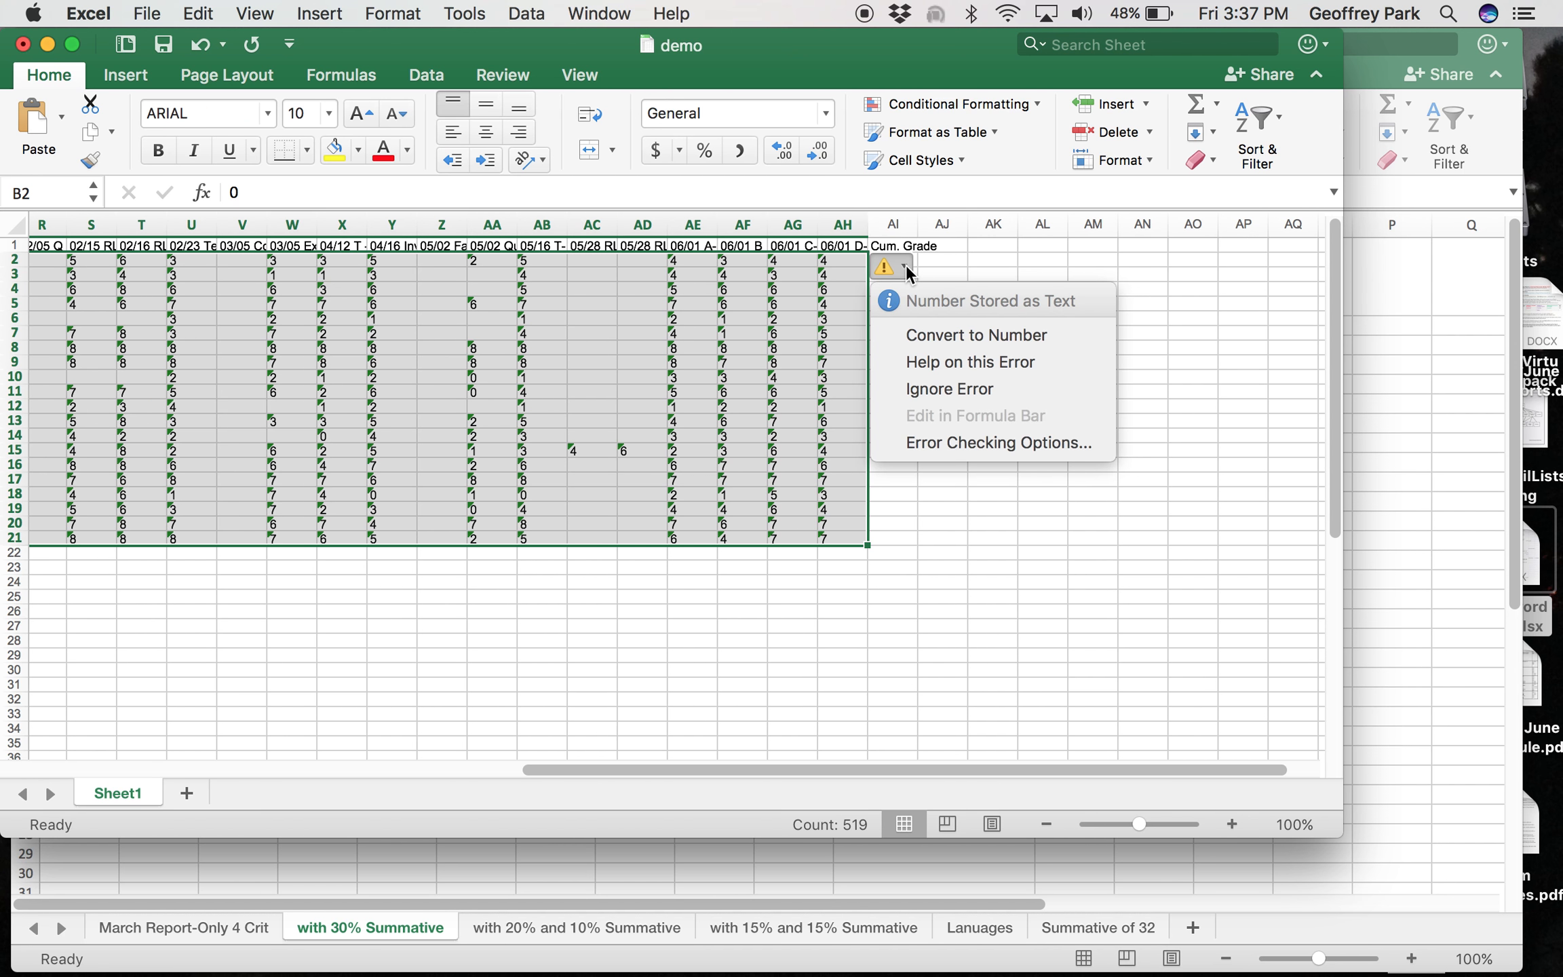
mouse_move(940, 347)
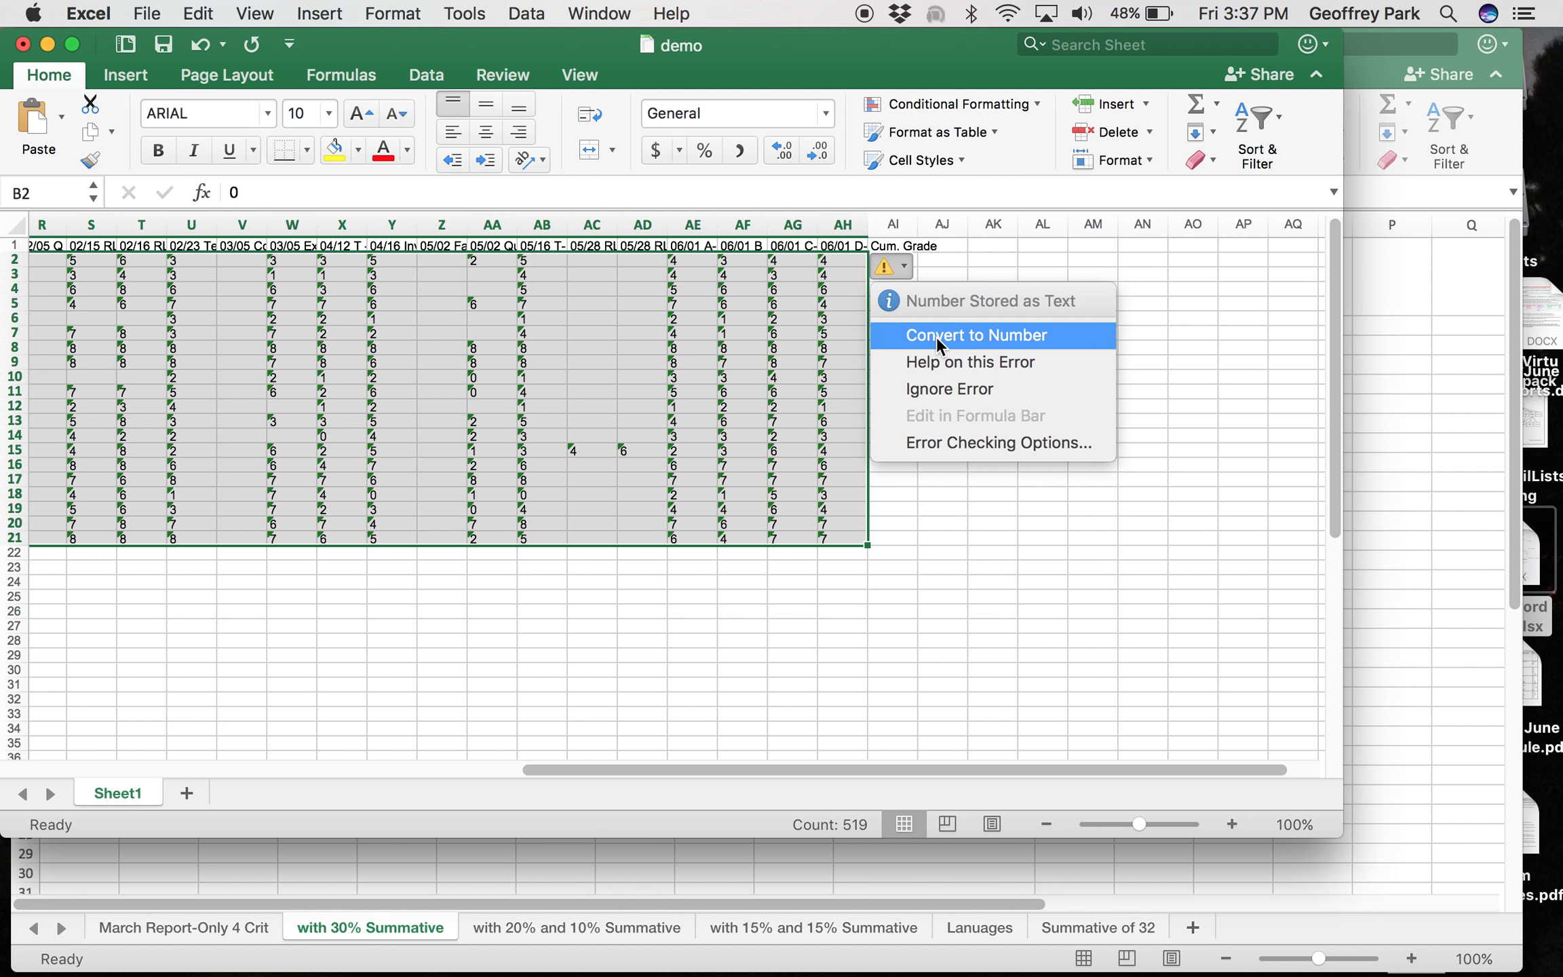
left_click(976, 335)
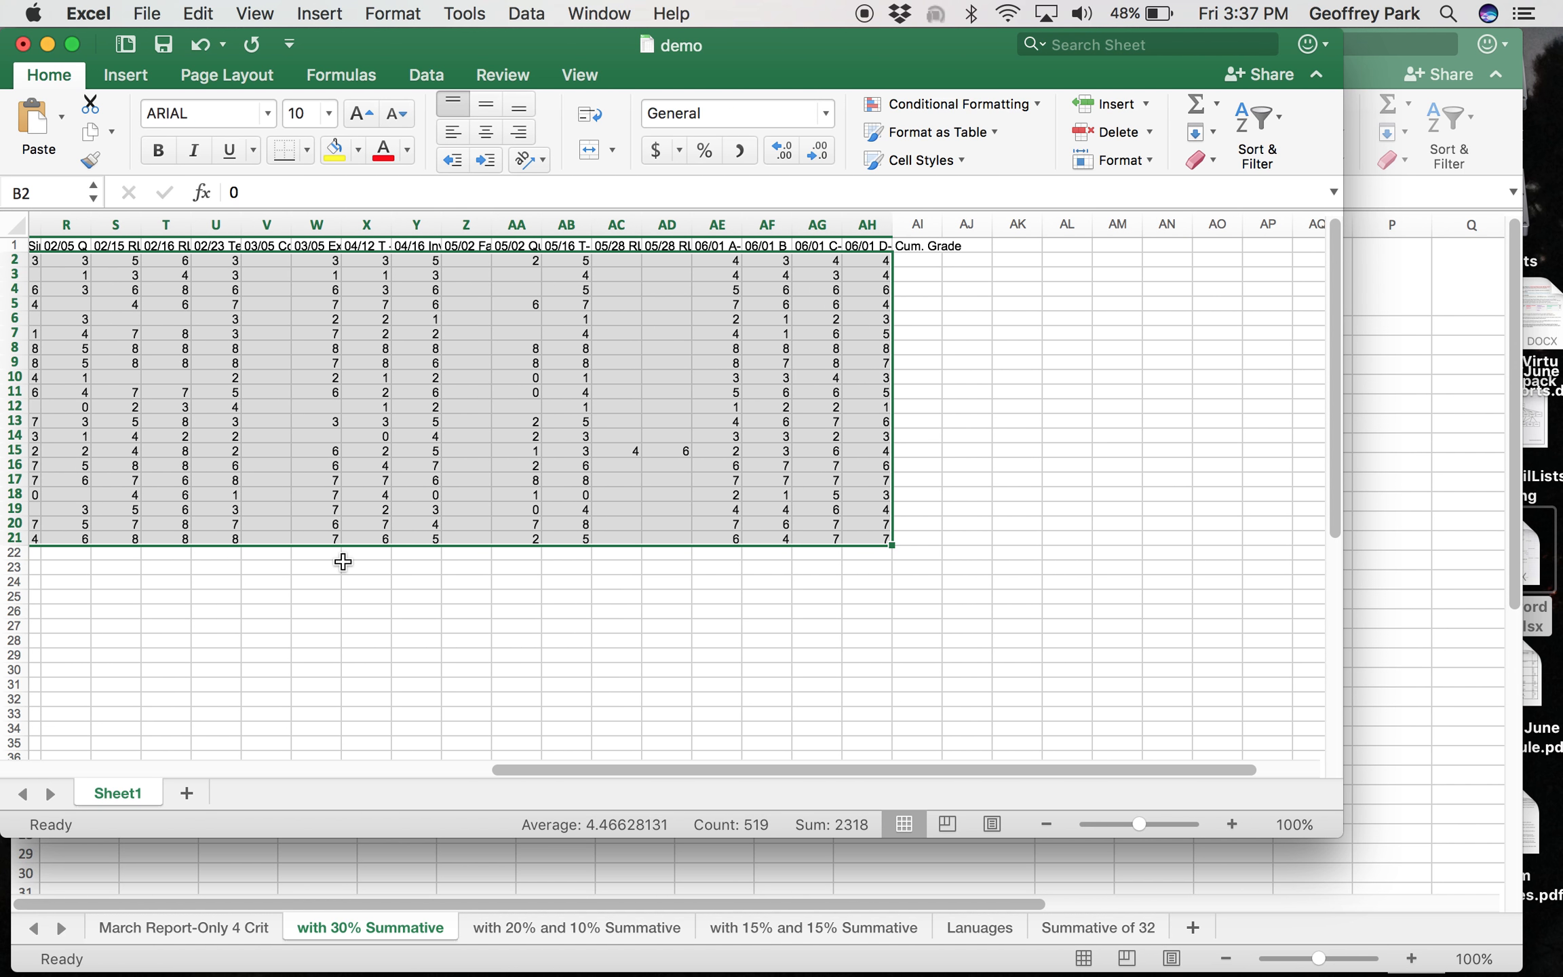
scroll("left", 3)
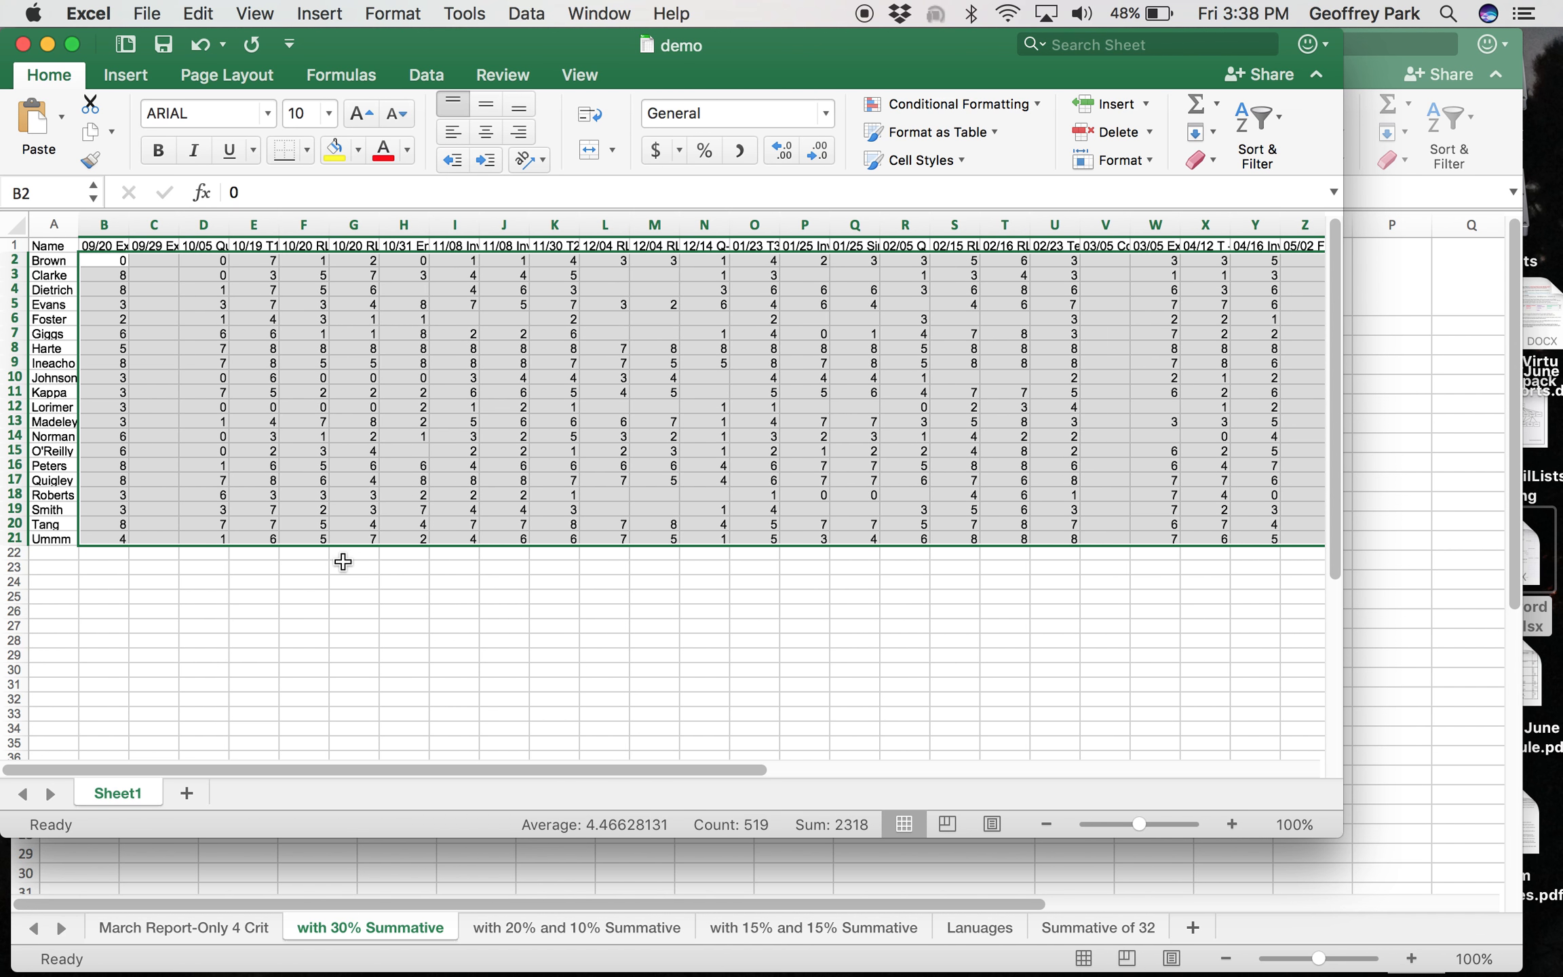
Step: Paste the twenty gradebook names from A2:A21 into the calculator's Student Name column
left_click(49, 289)
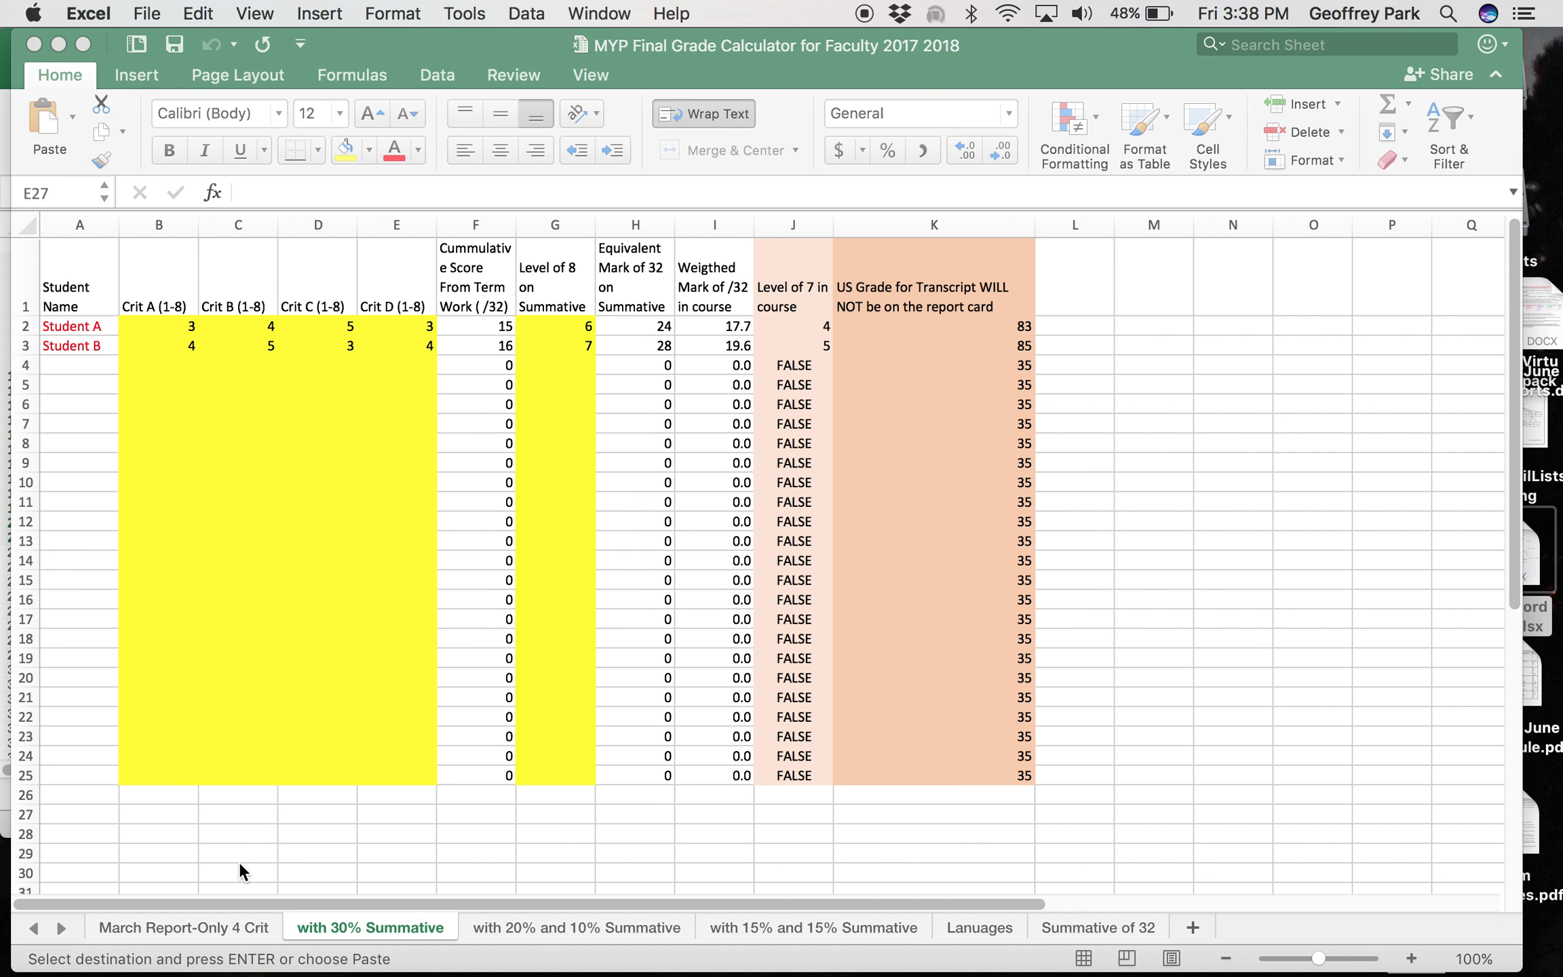
left_click(70, 326)
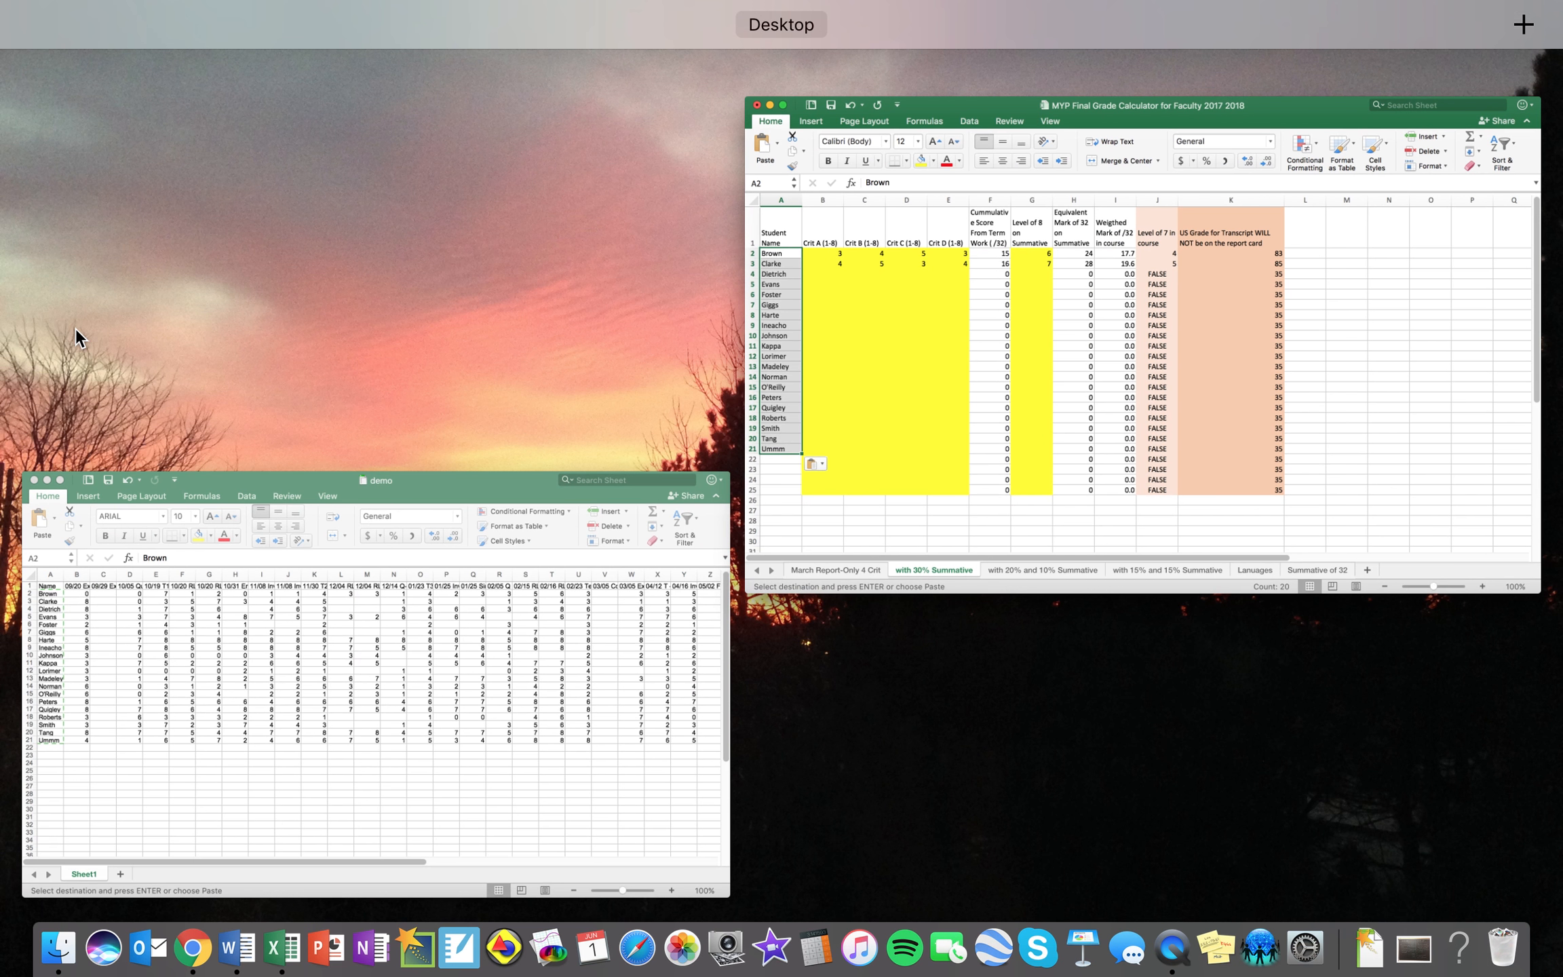
left_click(378, 480)
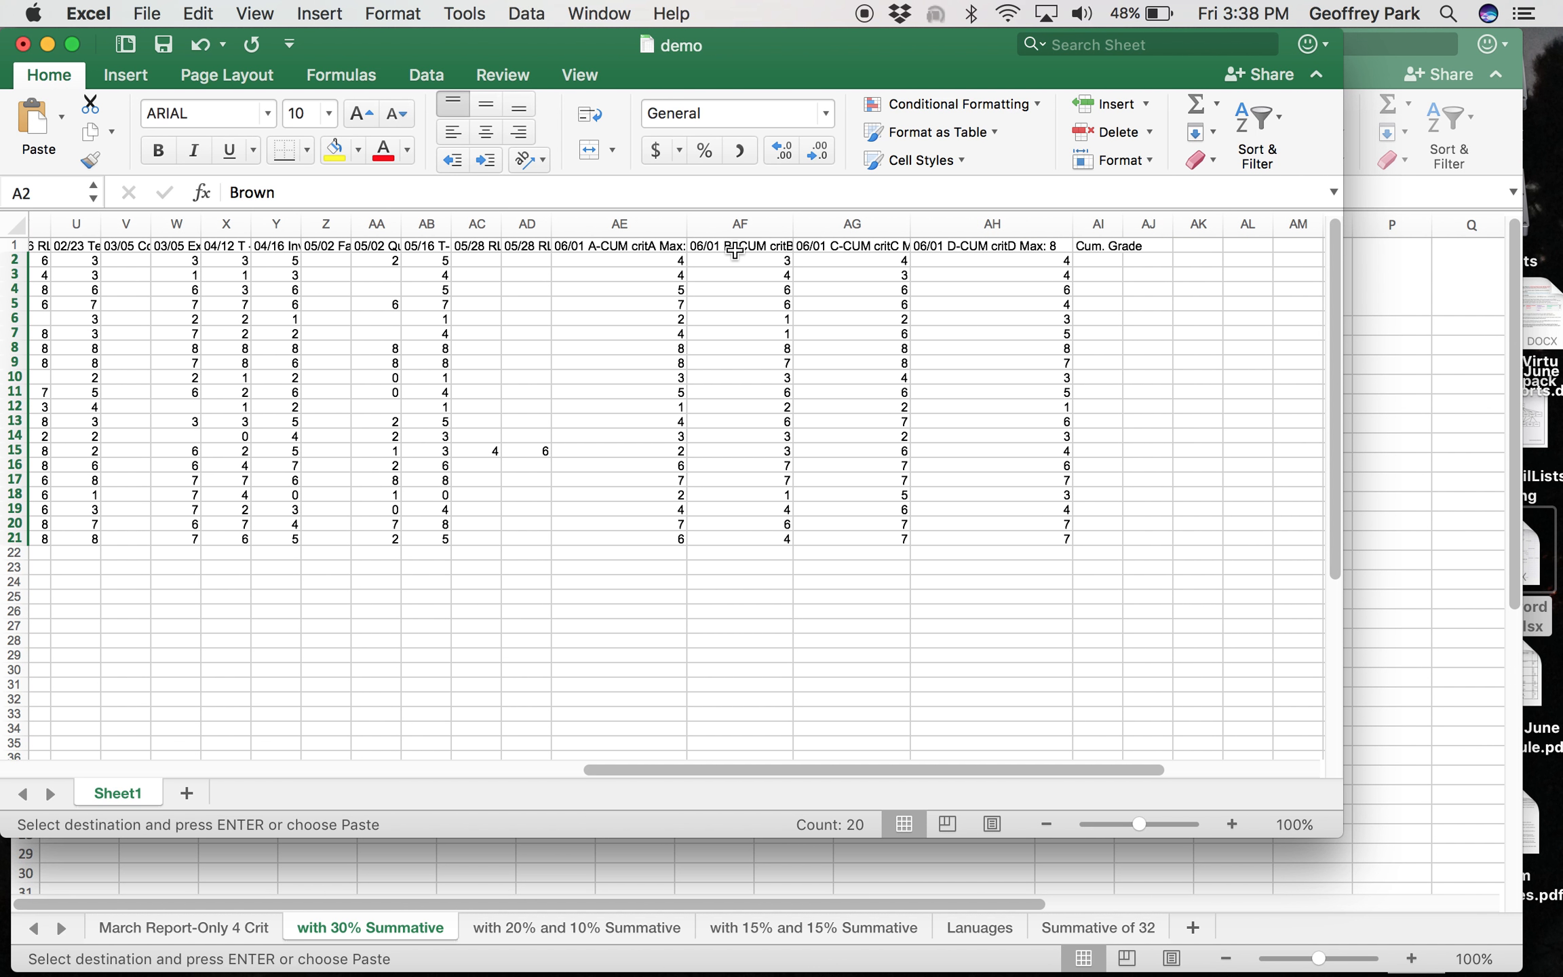
mouse_move(693, 248)
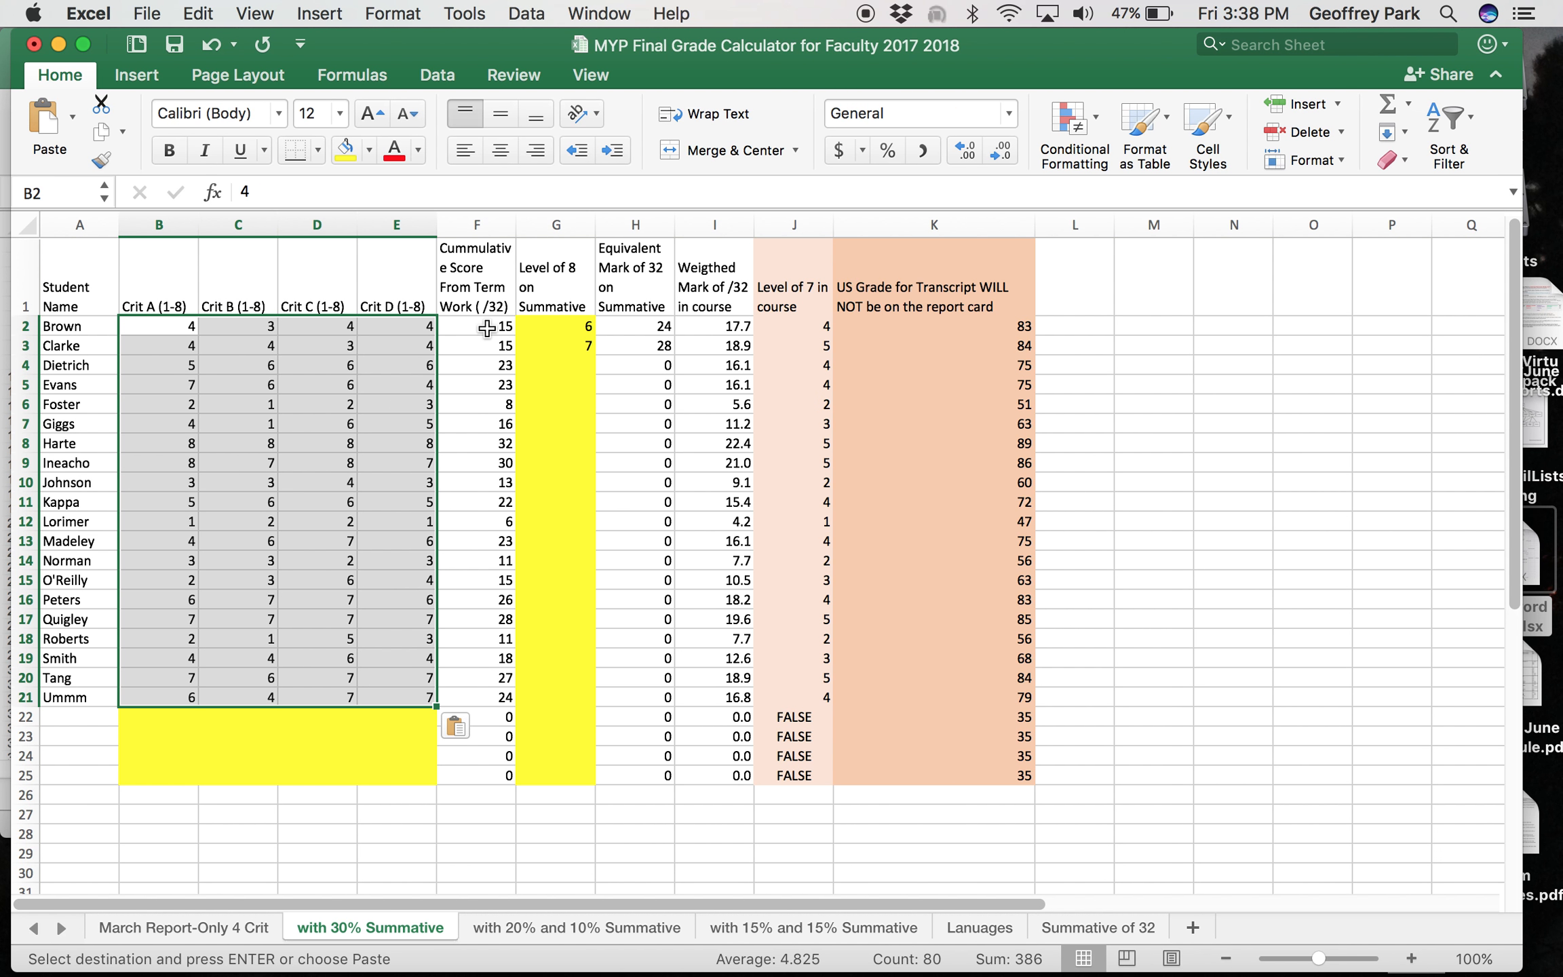
mouse_move(488, 672)
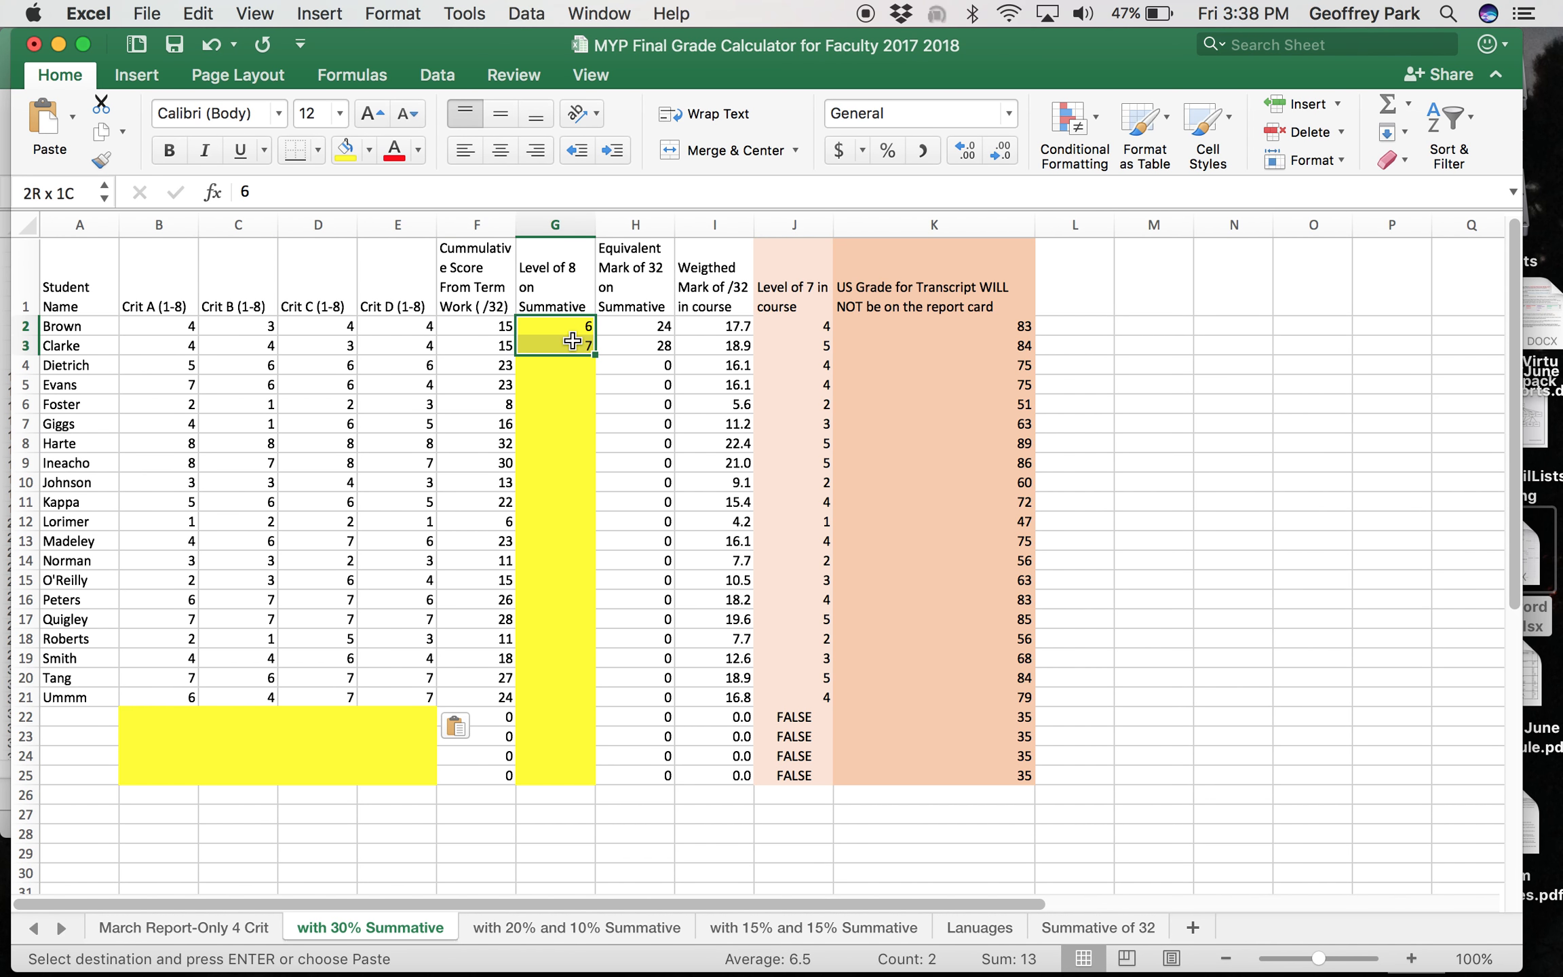
Step: Clear the contents of the sample summative levels in G2:G3
right_click(555, 342)
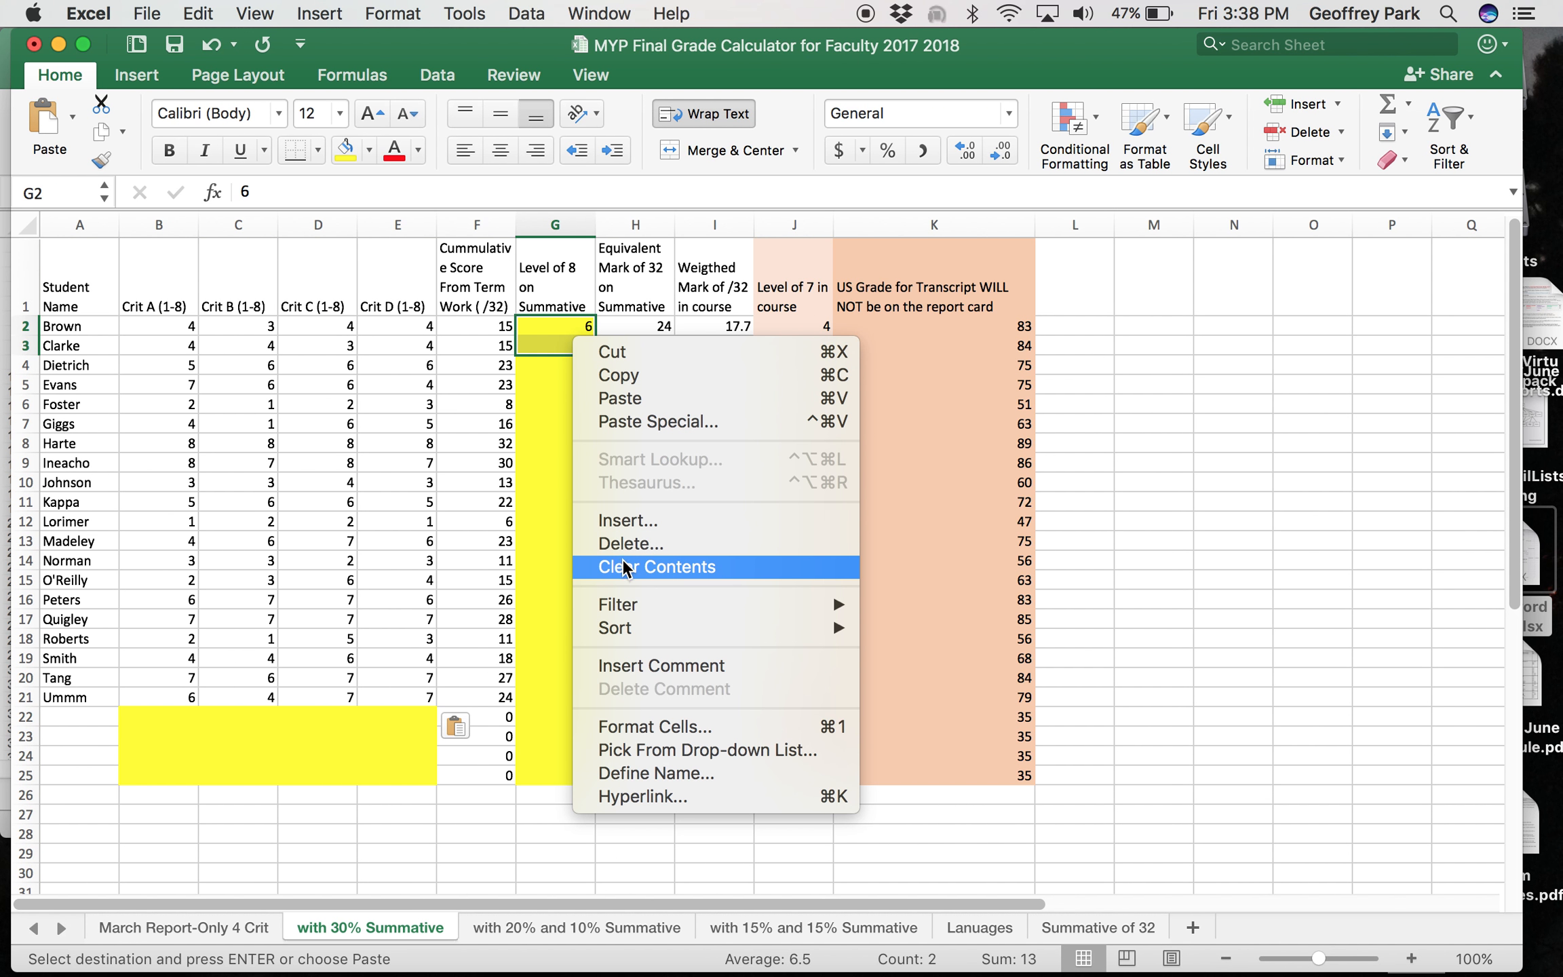
left_click(657, 566)
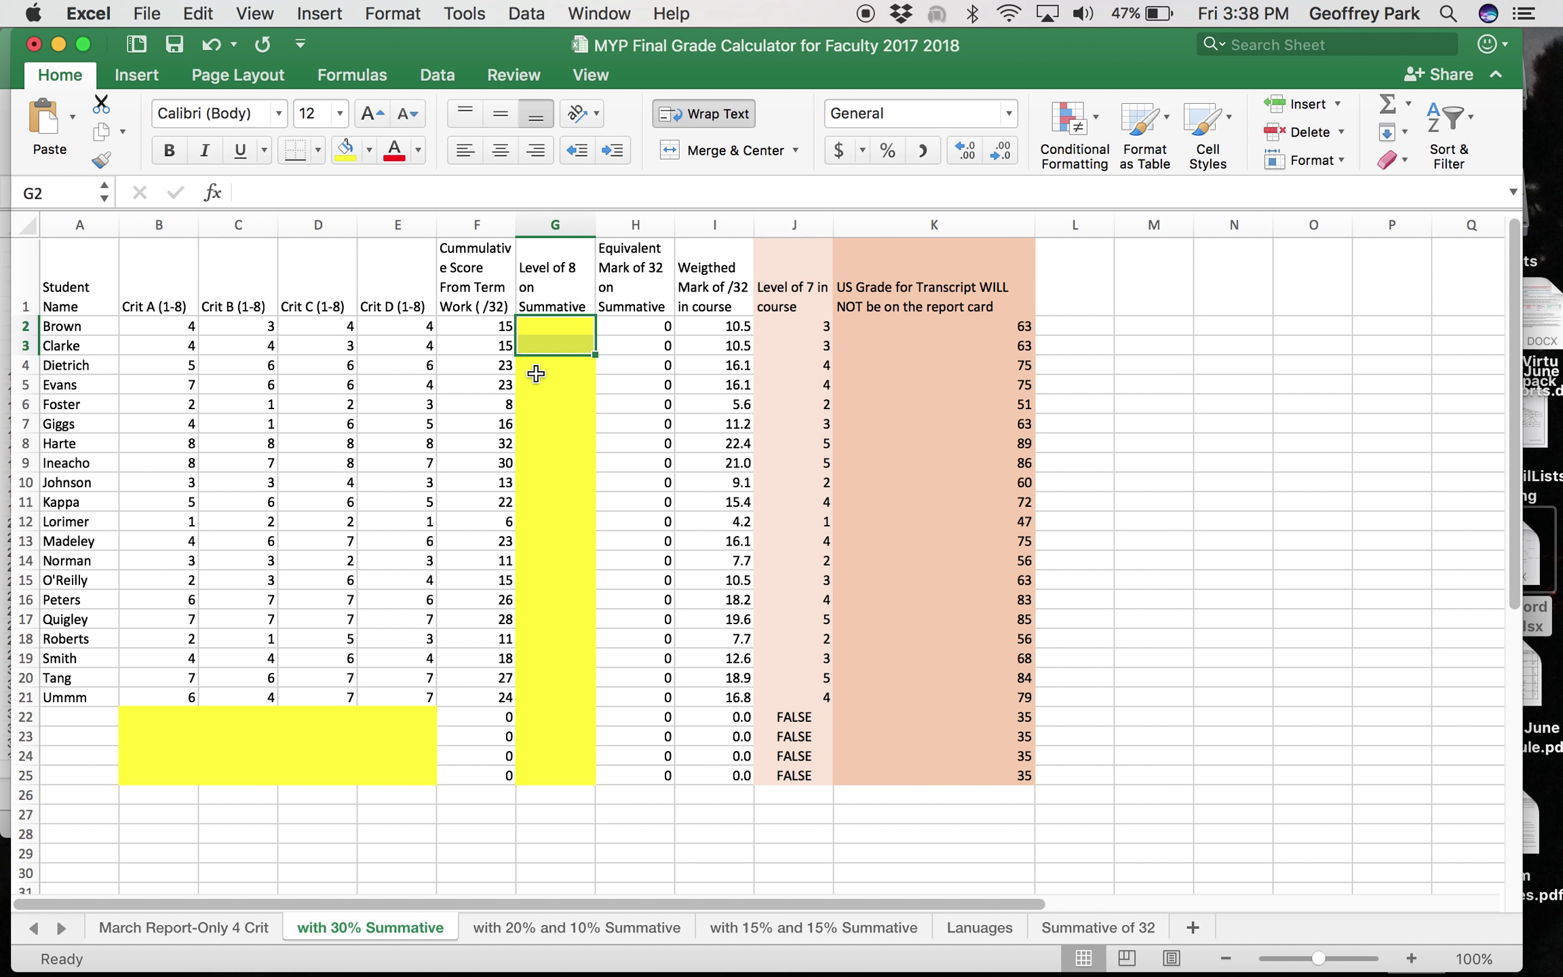
mouse_move(219, 333)
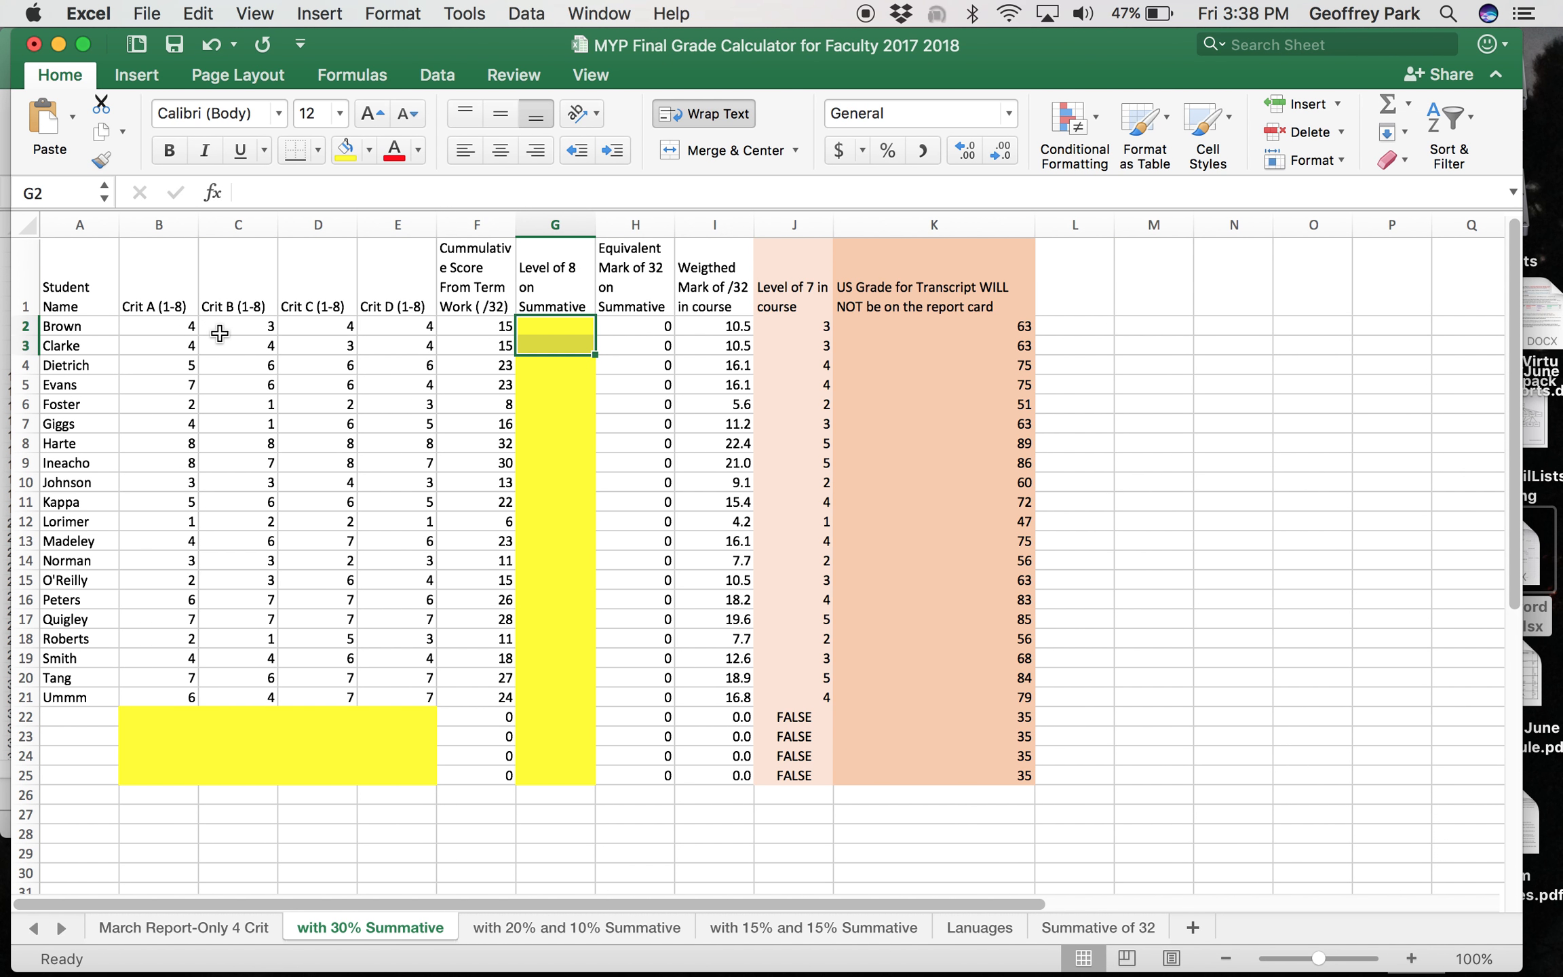
mouse_move(329, 345)
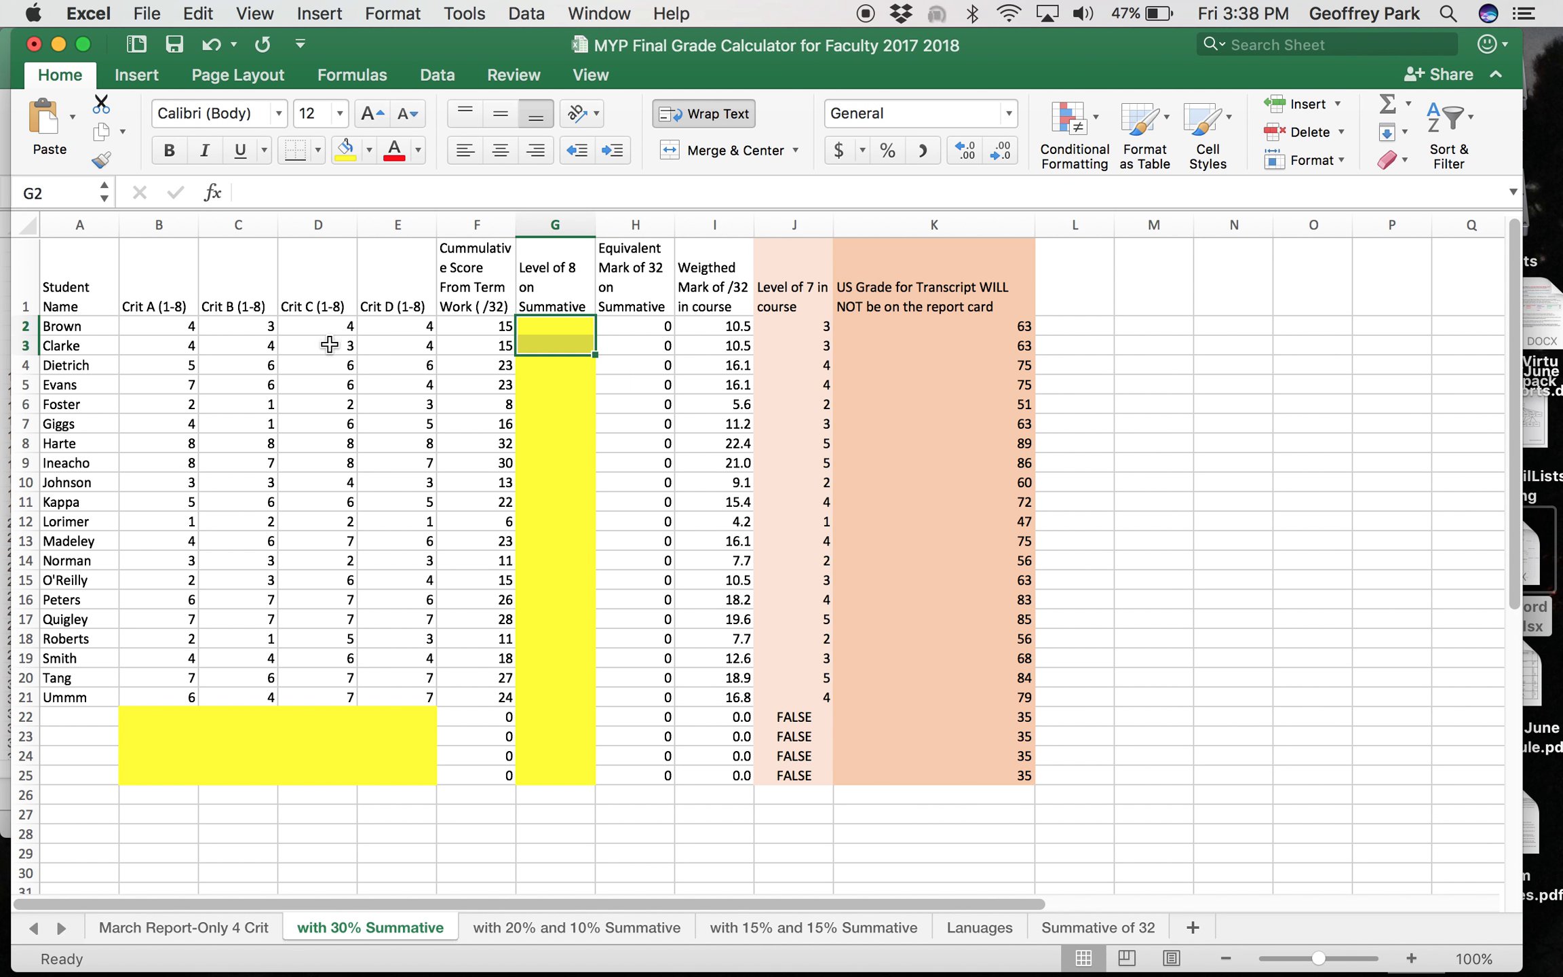